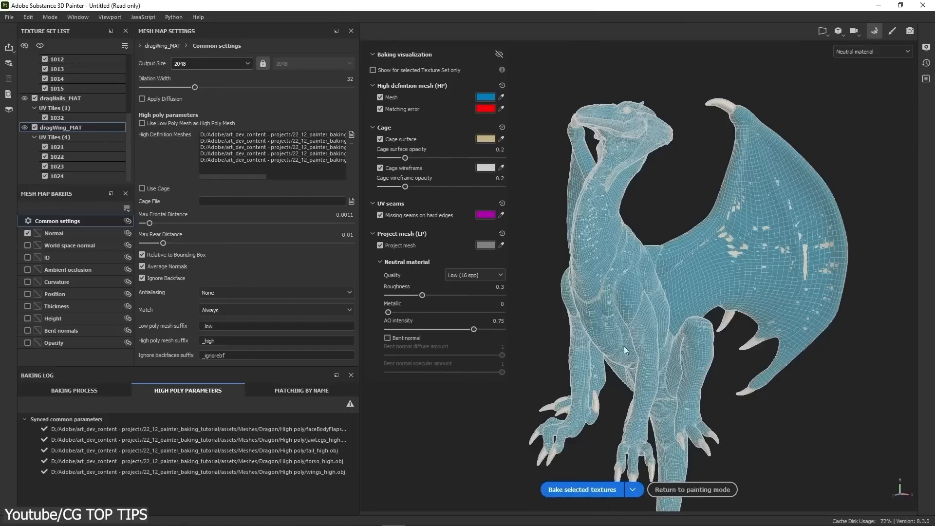
Connect to the remote RTX 3090 machine via the N.California server and confirm the login credentials
{"action": "left_click", "coordinate": [580, 489]}
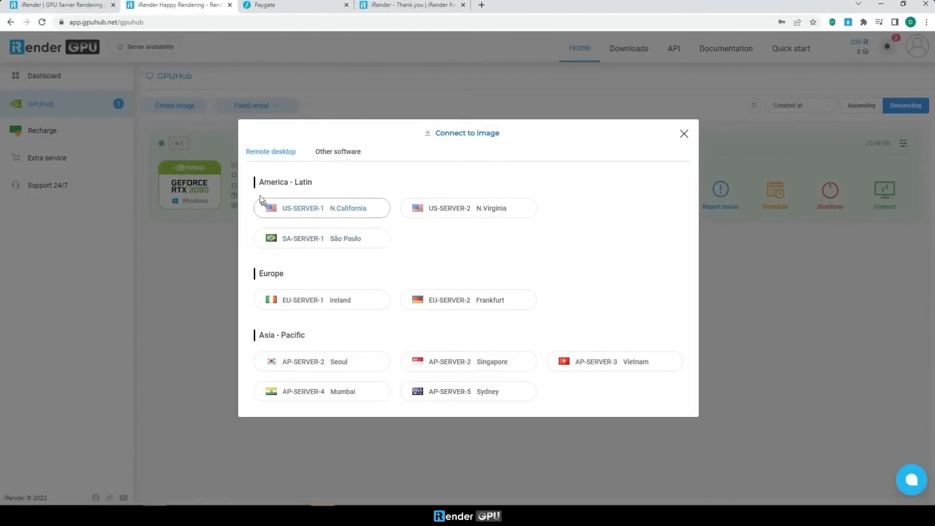
{"action": "left_click", "coordinate": [303, 208]}
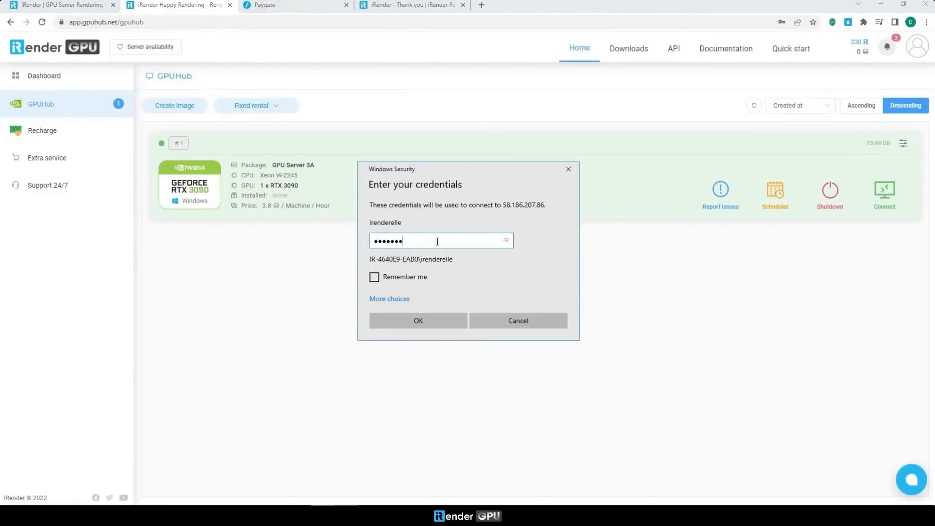
{"action": "left_click", "coordinate": [418, 320]}
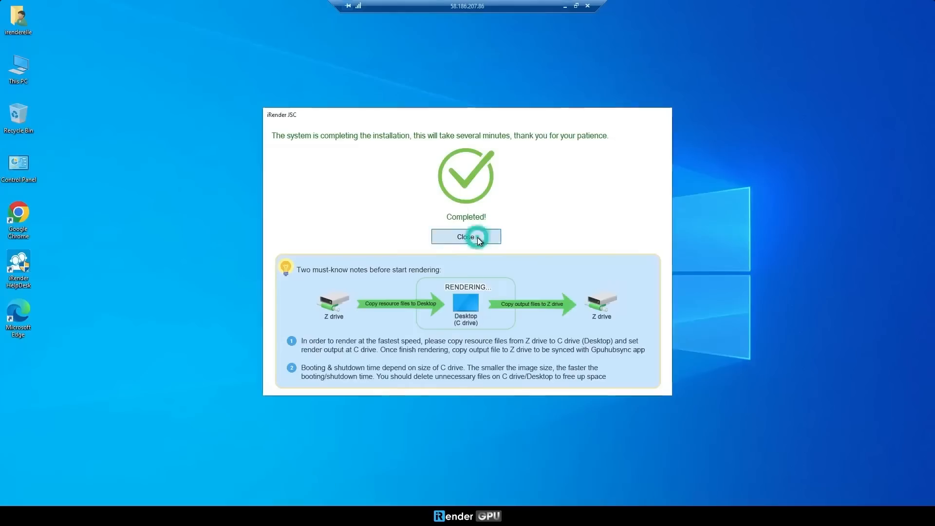
{"action": "left_click", "coordinate": [466, 236]}
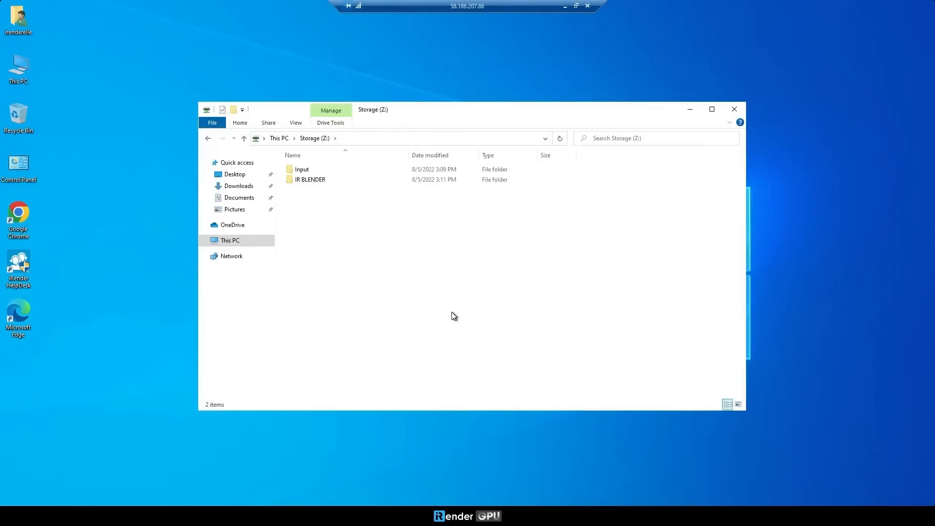
Close the storage drive window and launch Cinema 4D on the remote desktop
{"action": "left_click", "coordinate": [733, 110]}
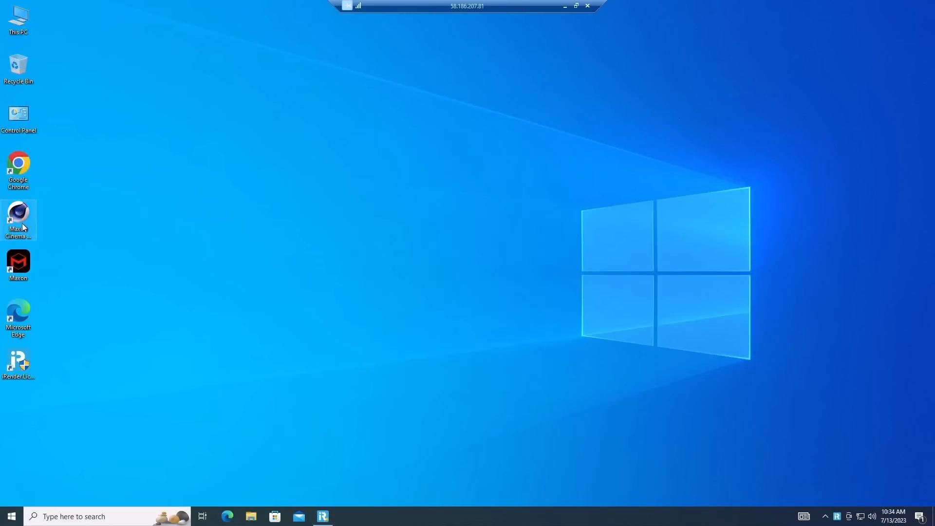
{"action": "double_click", "coordinate": [18, 219]}
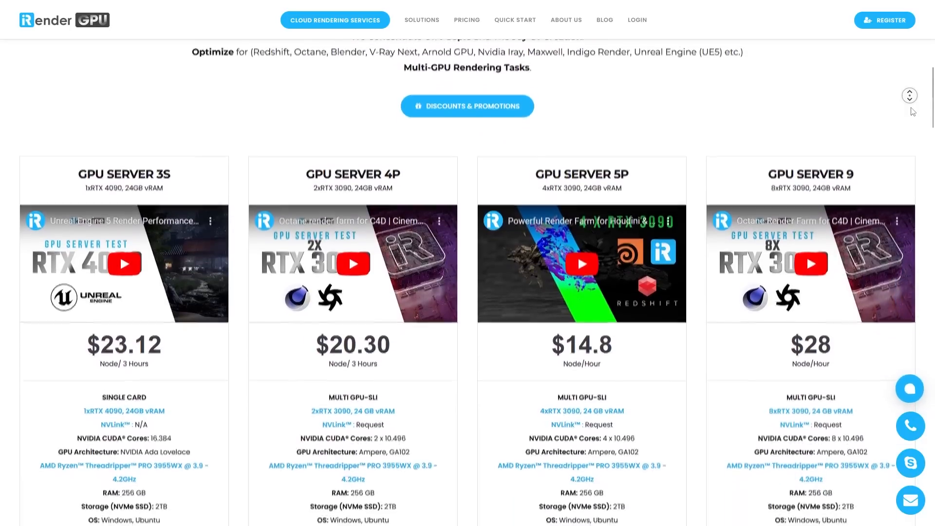
Scroll the iRender pricing page past the RTX 3090 plans down to the RTX 4090 GPU Server cards
{"action": "scroll", "scroll_direction": "down", "scroll_amount": 3}
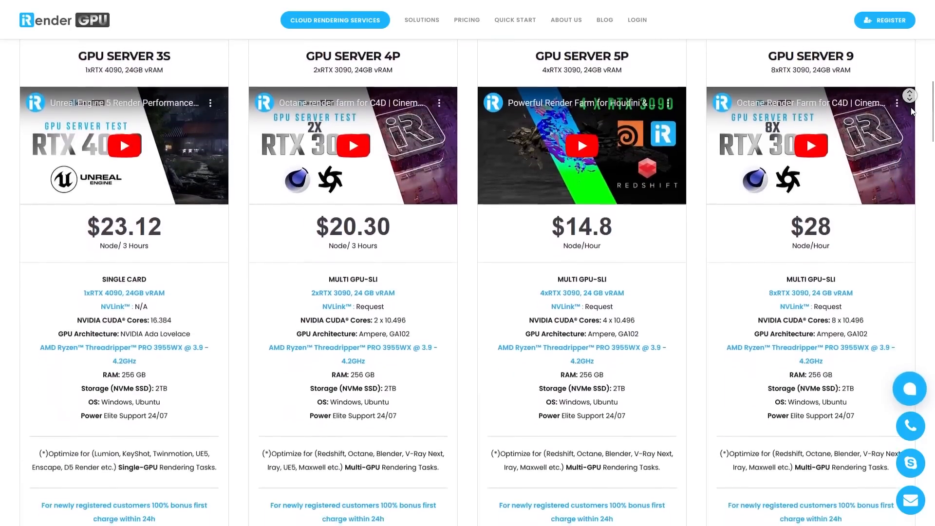
{"action": "scroll", "scroll_direction": "down", "scroll_amount": 3}
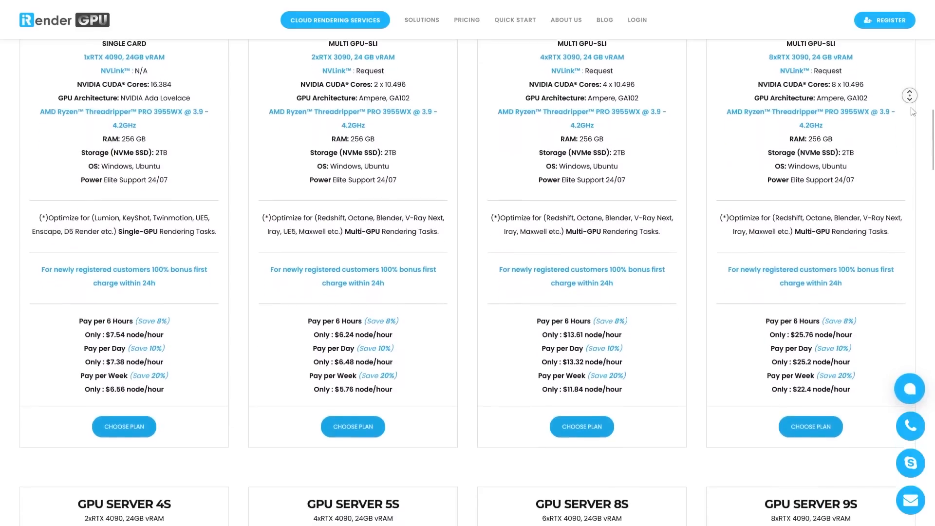
{"action": "scroll", "scroll_direction": "down", "scroll_amount": 3}
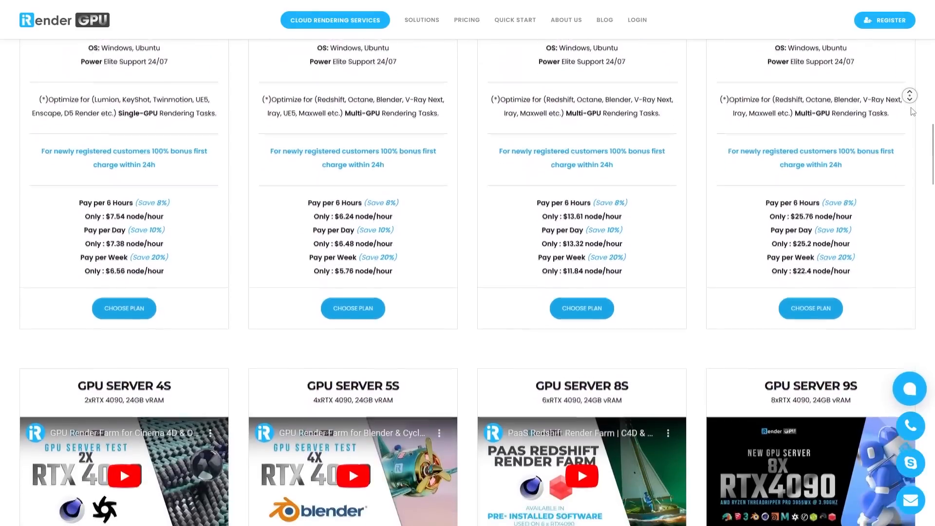
{"action": "scroll", "scroll_direction": "down", "scroll_amount": 3}
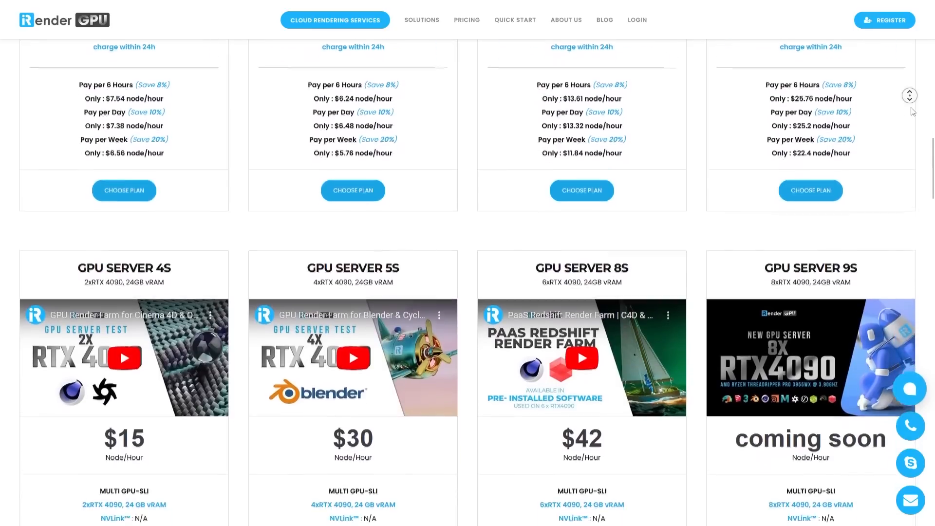
{"action": "scroll", "scroll_direction": "down", "scroll_amount": 3}
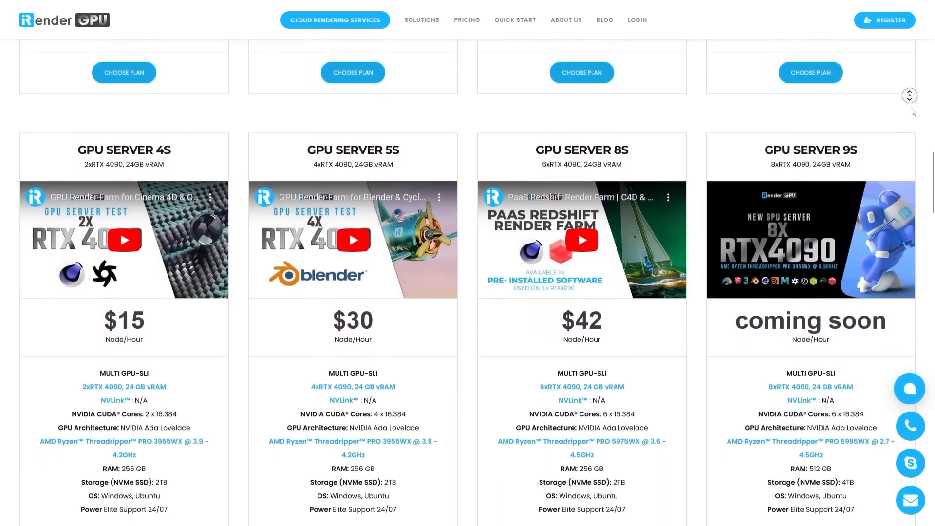
{"action": "scroll", "scroll_direction": "down", "scroll_amount": 3}
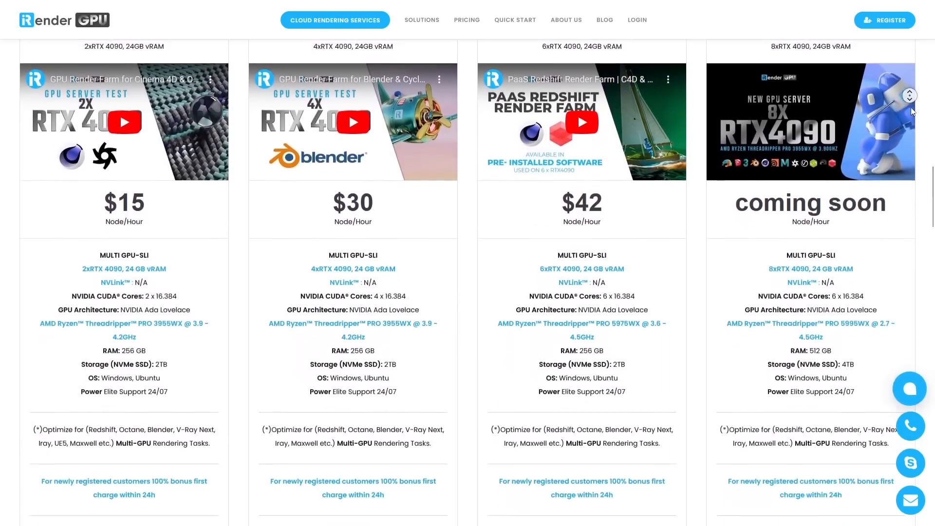
{"action": "scroll", "scroll_direction": "down", "scroll_amount": 3}
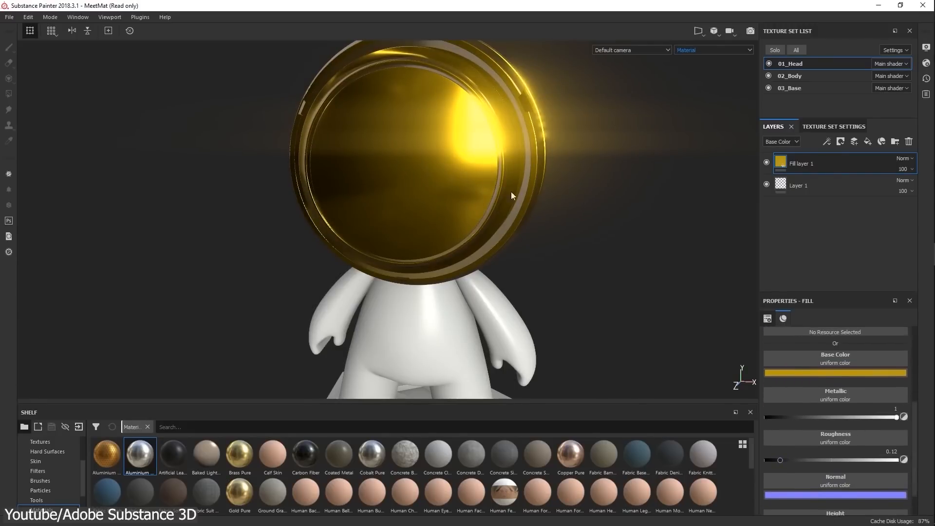
Give Meet Mat a red fill body and paint white brush strokes across it
{"action": "left_click_drag", "start_coordinate": [511, 196], "coordinate": [480, 309]}
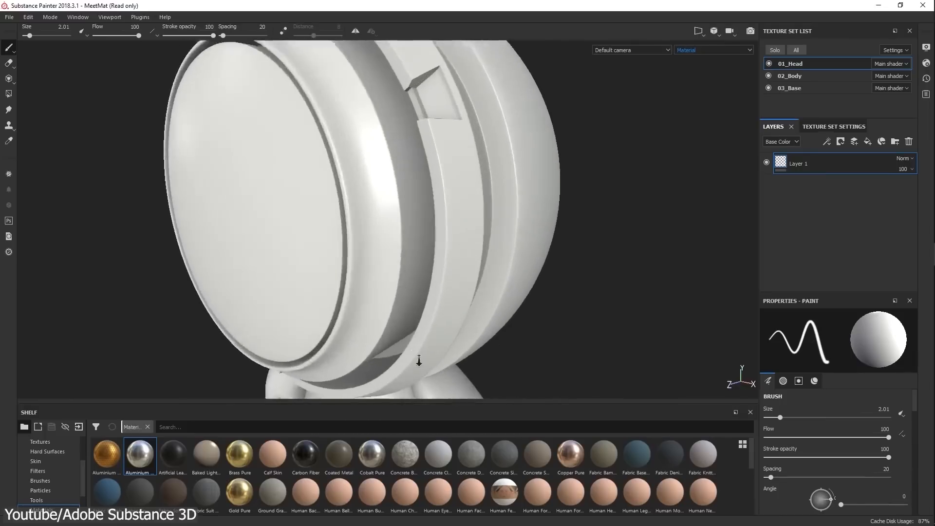
{"action": "left_click_drag", "start_coordinate": [419, 360], "coordinate": [425, 218]}
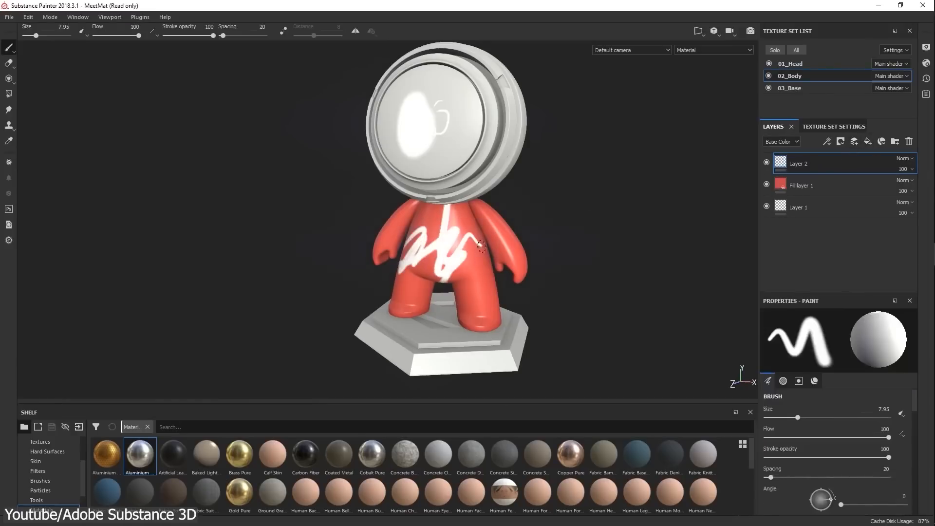
{"action": "left_click_drag", "start_coordinate": [483, 244], "coordinate": [474, 292]}
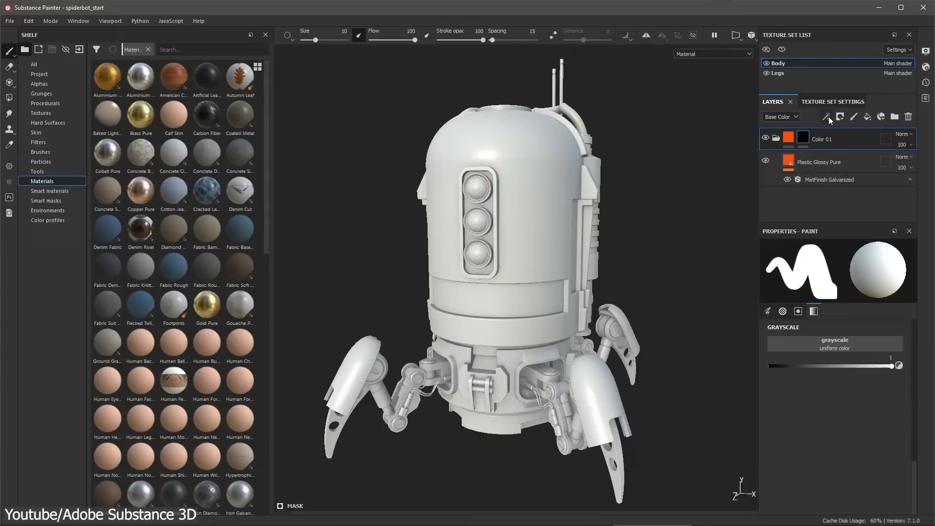
{"action": "mouse_move", "coordinate": [826, 116]}
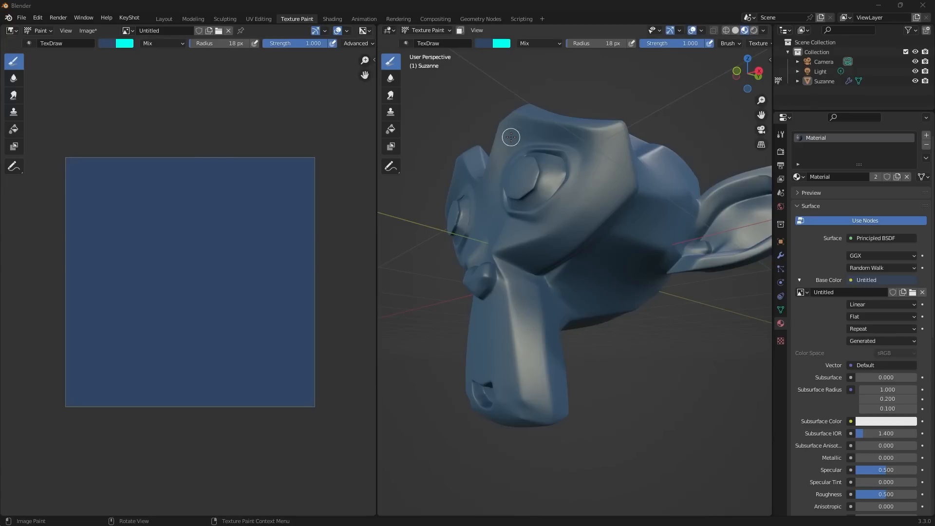
Paint a cyan patch above Suzanne's eye, smear it into streaks, then return to TexDraw for a pink stroke
{"action": "left_click_drag", "start_coordinate": [510, 136], "coordinate": [602, 214]}
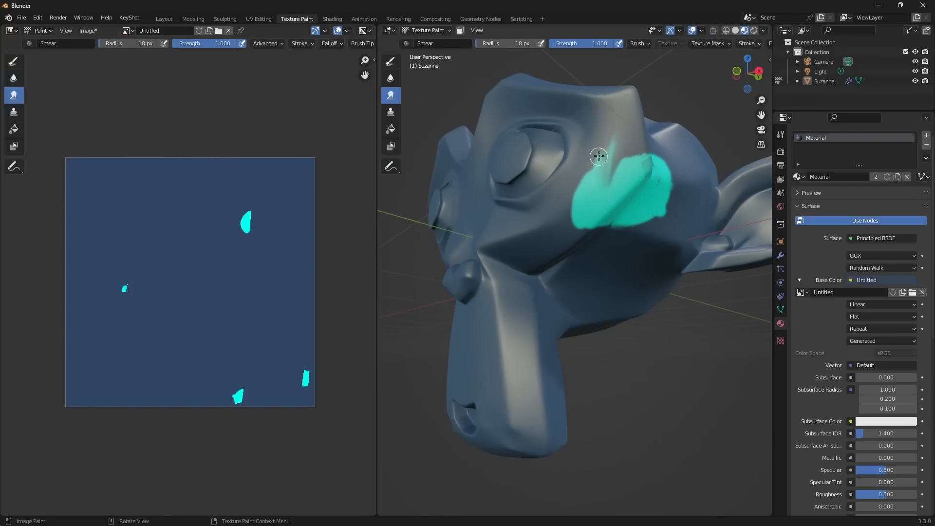
{"action": "left_click_drag", "start_coordinate": [598, 156], "coordinate": [655, 211]}
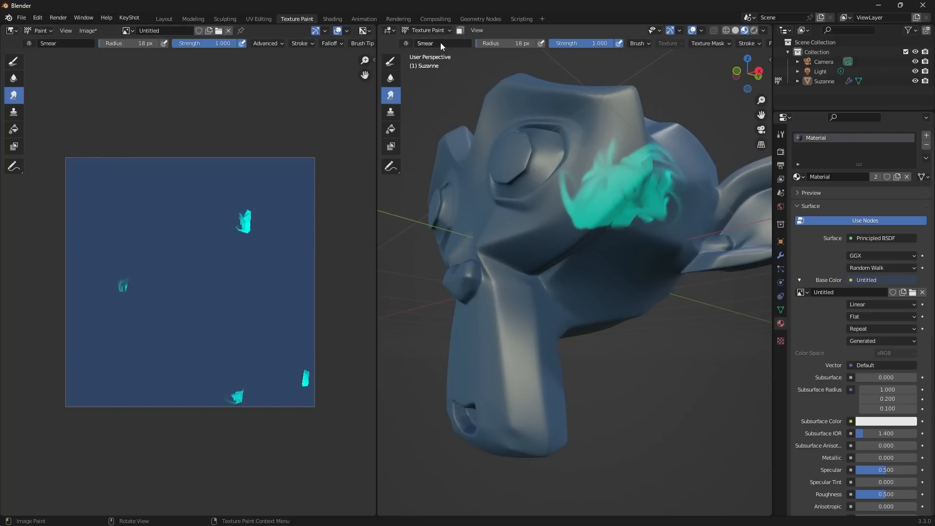
{"action": "left_click", "coordinate": [483, 43]}
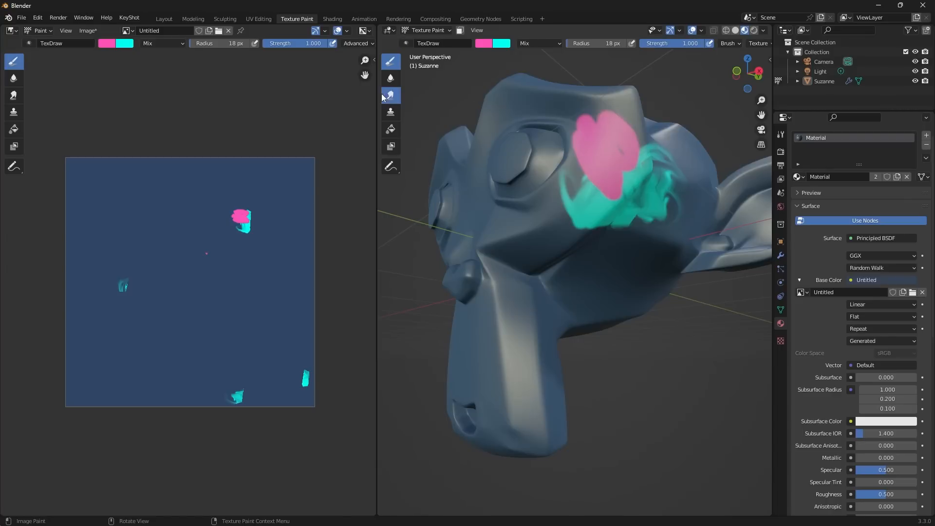
{"action": "left_click", "coordinate": [391, 95]}
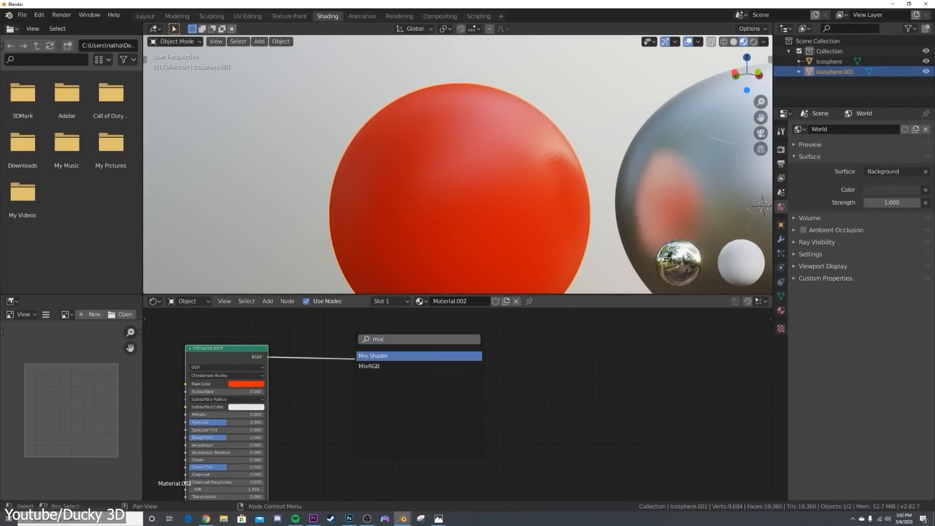
Add a Mix Shader and a Bump node on the Normal input with strength about 0.405
{"action": "left_click", "coordinate": [374, 356]}
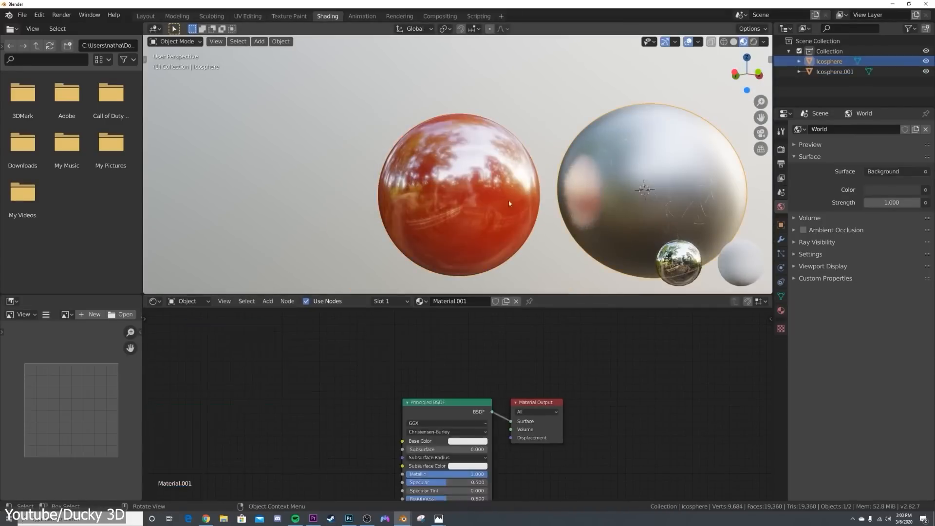
{"action": "left_click", "coordinate": [835, 71]}
{"action": "type", "text": "bu"}
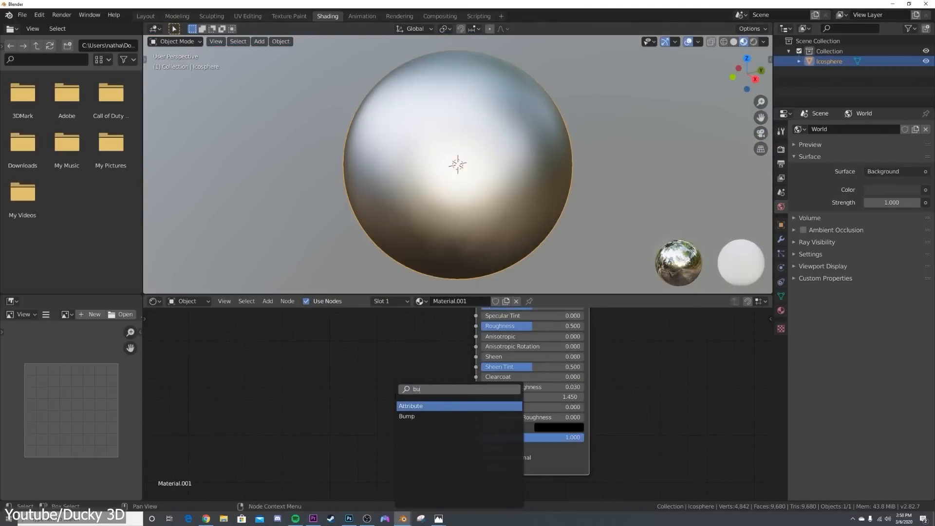
{"action": "left_click", "coordinate": [407, 416]}
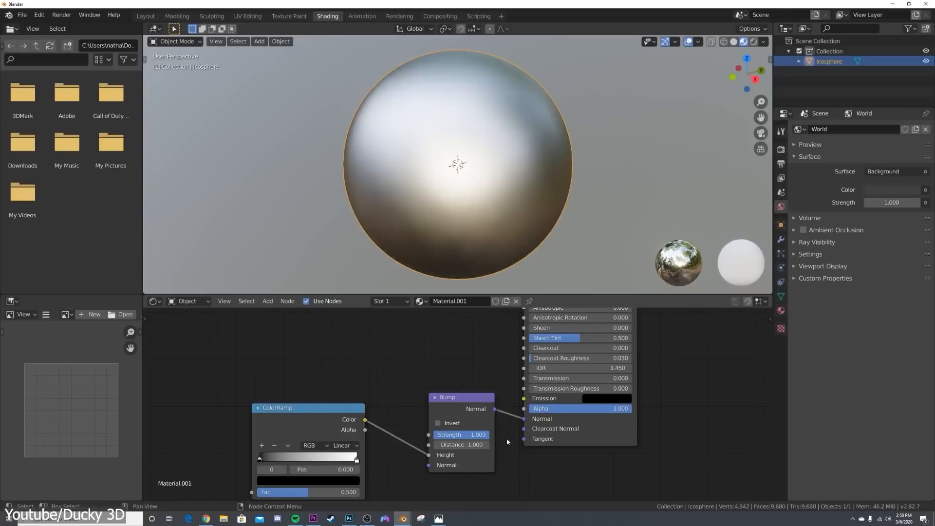
{"action": "left_click_drag", "start_coordinate": [458, 434], "coordinate": [449, 435]}
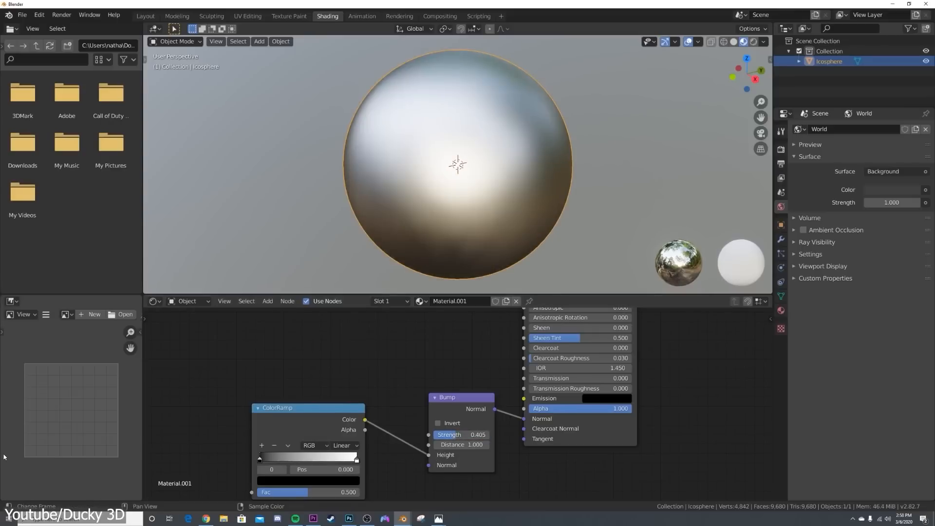
Add a Noise Texture node, feed its Fac into the ColorRamp and adjust its scale
{"action": "key", "text": "shift+a"}
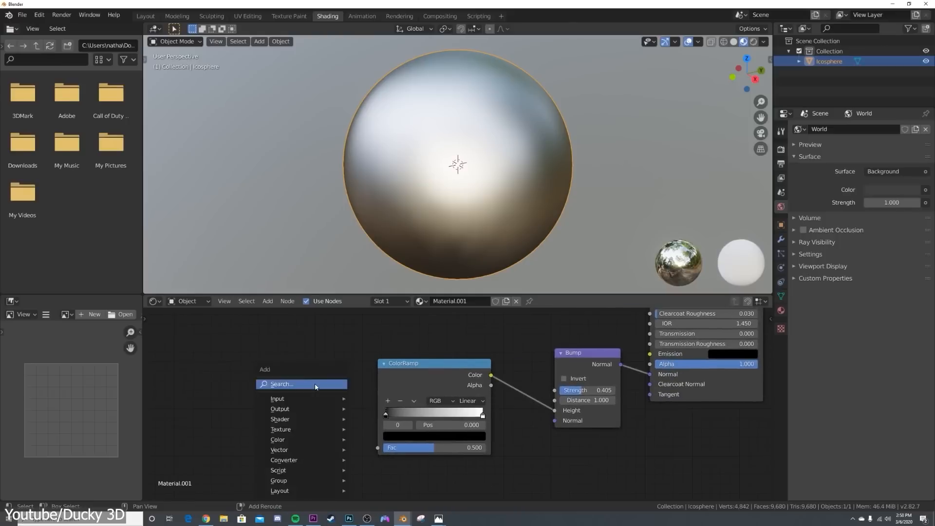
{"action": "type", "text": "noi"}
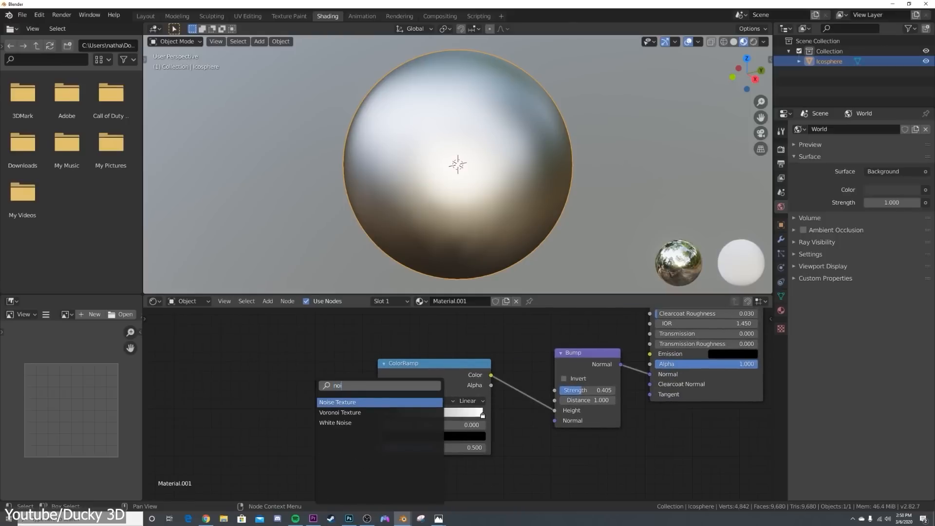
{"action": "left_click", "coordinate": [337, 401]}
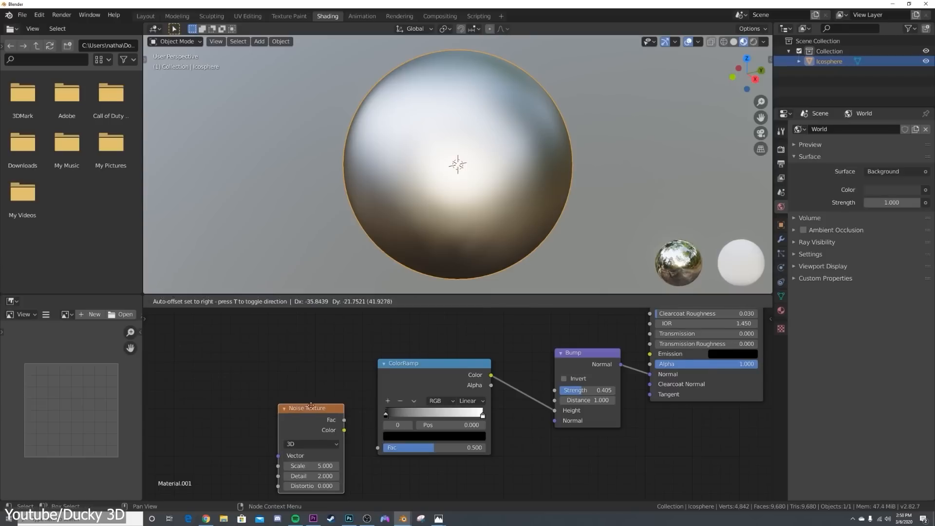
{"action": "left_click_drag", "start_coordinate": [344, 420], "coordinate": [378, 447]}
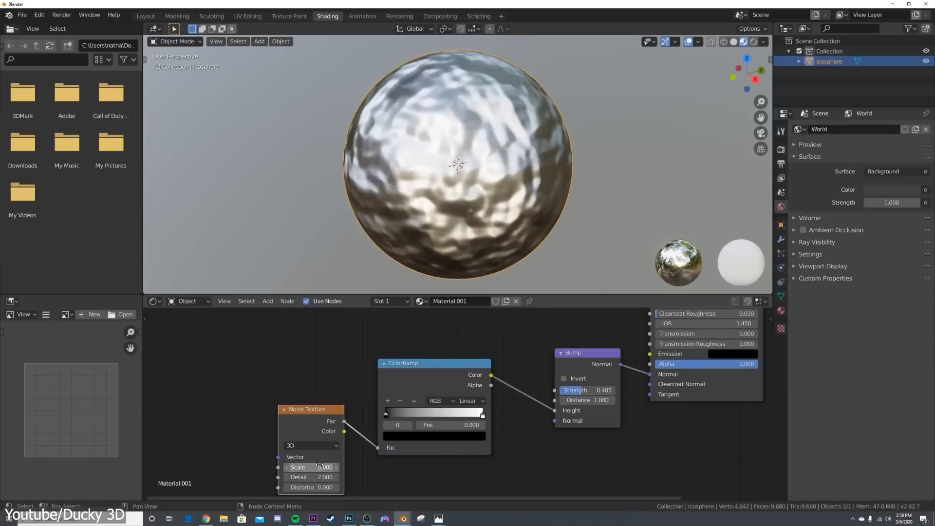
{"action": "left_click_drag", "start_coordinate": [323, 466], "coordinate": [340, 467]}
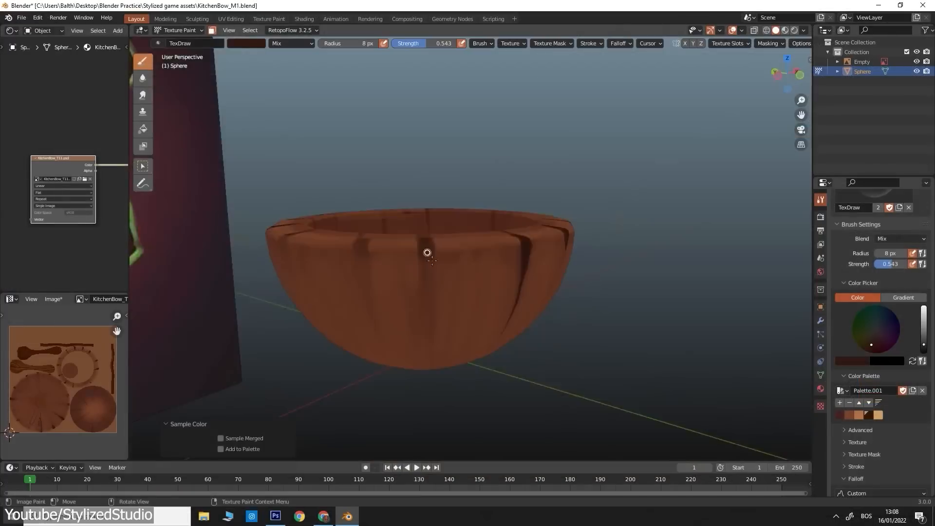
Paint dark brown wood-grain streaks across the bowl's outer surface with TexDraw
{"action": "left_click_drag", "start_coordinate": [426, 251], "coordinate": [452, 240]}
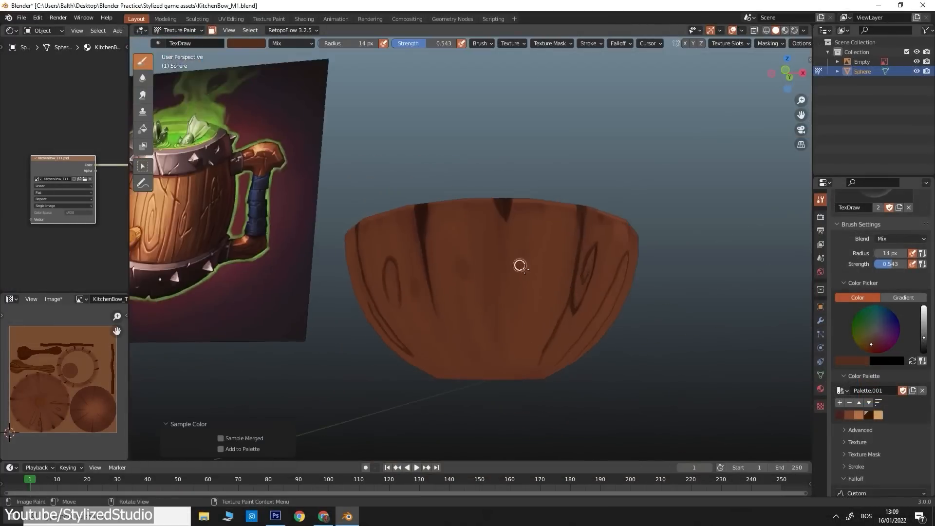
{"action": "left_click_drag", "start_coordinate": [519, 265], "coordinate": [570, 328]}
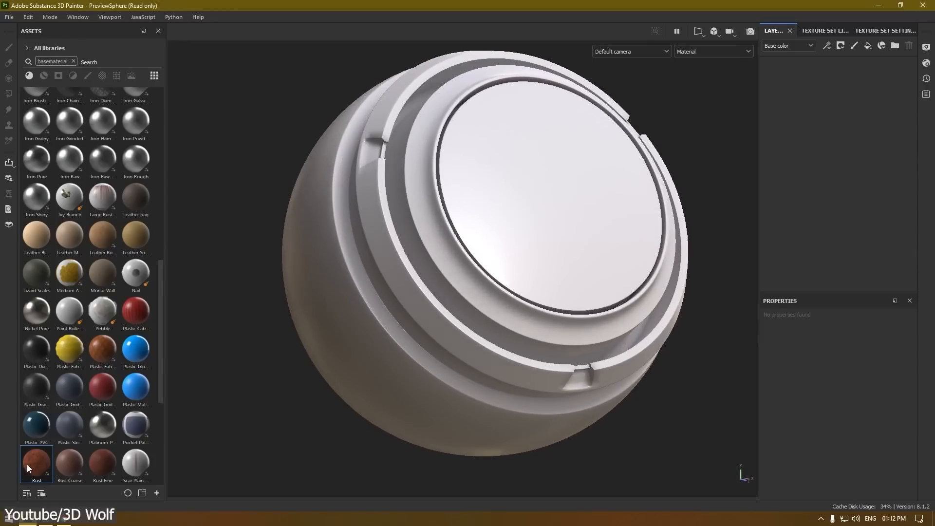
Apply the Rust material from the Assets panel as a fill layer on the preview sphere
{"action": "double_click", "coordinate": [36, 461]}
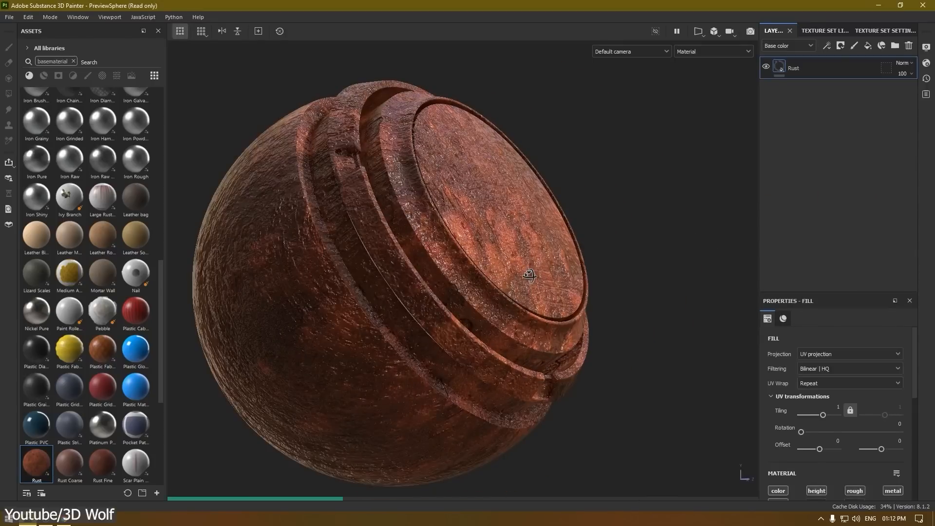
{"action": "left_click_drag", "start_coordinate": [527, 275], "coordinate": [489, 433]}
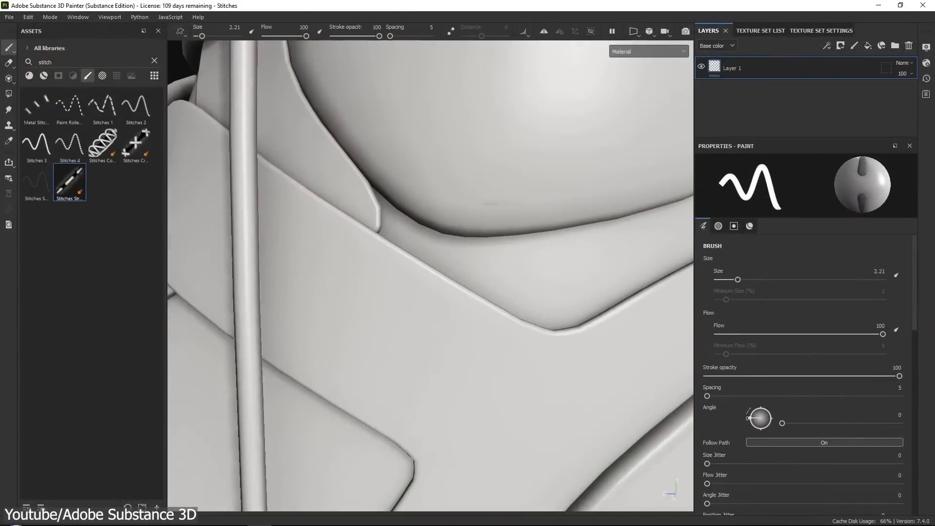
Paint a line of stitch marks diagonally across the armour panel and extend it along the seam
{"action": "left_click_drag", "start_coordinate": [289, 196], "coordinate": [469, 319]}
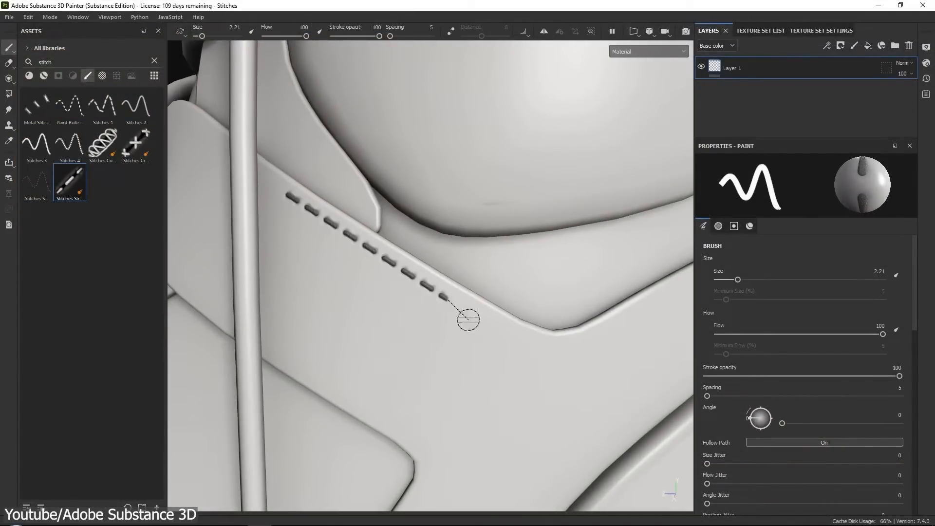
{"action": "left_click_drag", "start_coordinate": [468, 319], "coordinate": [635, 320]}
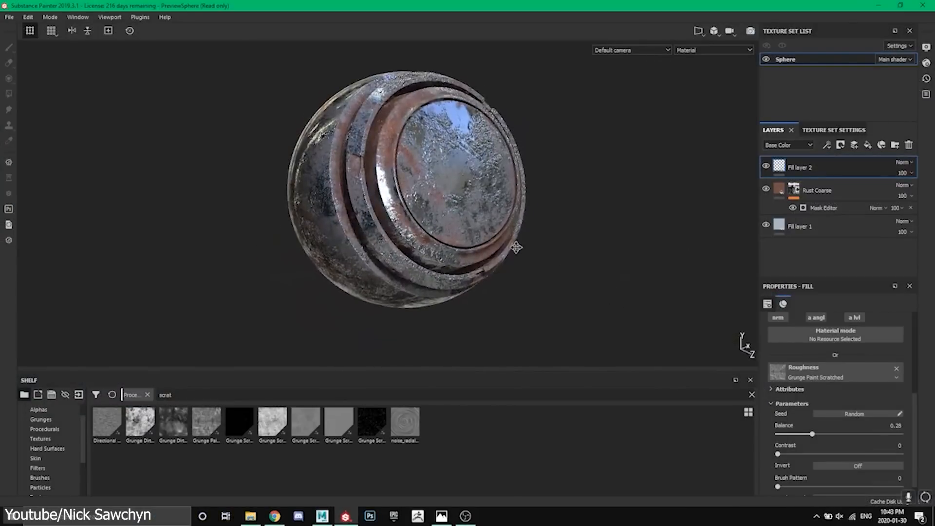
Show the Shelf's smart materials and drag Dirty Metal onto the toad and Machinery onto the fire hydrant
{"action": "left_click_drag", "start_coordinate": [516, 247], "coordinate": [577, 270]}
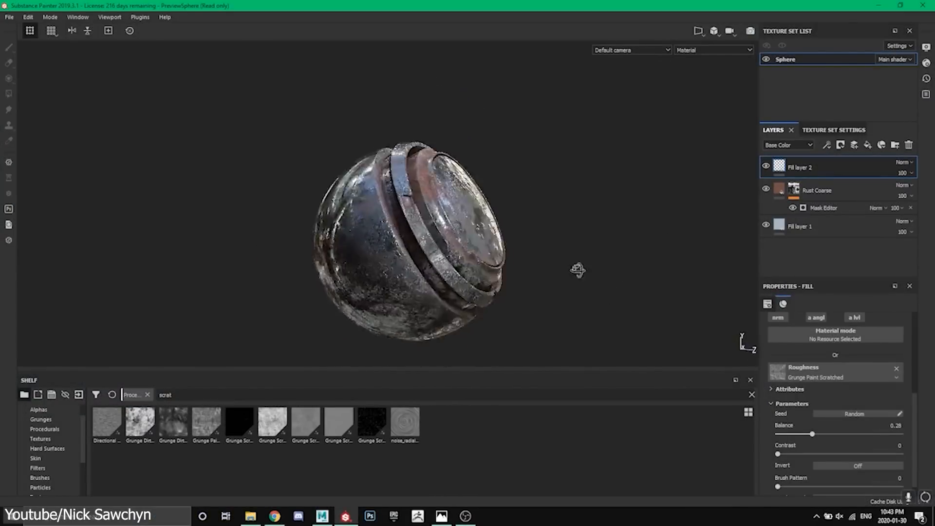
{"action": "left_click_drag", "start_coordinate": [577, 270], "coordinate": [509, 282]}
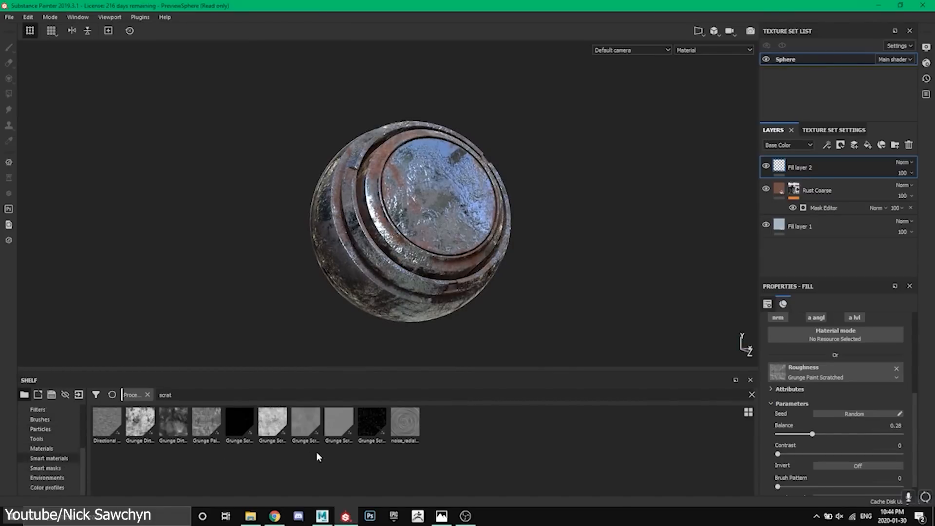
{"action": "left_click", "coordinate": [49, 457]}
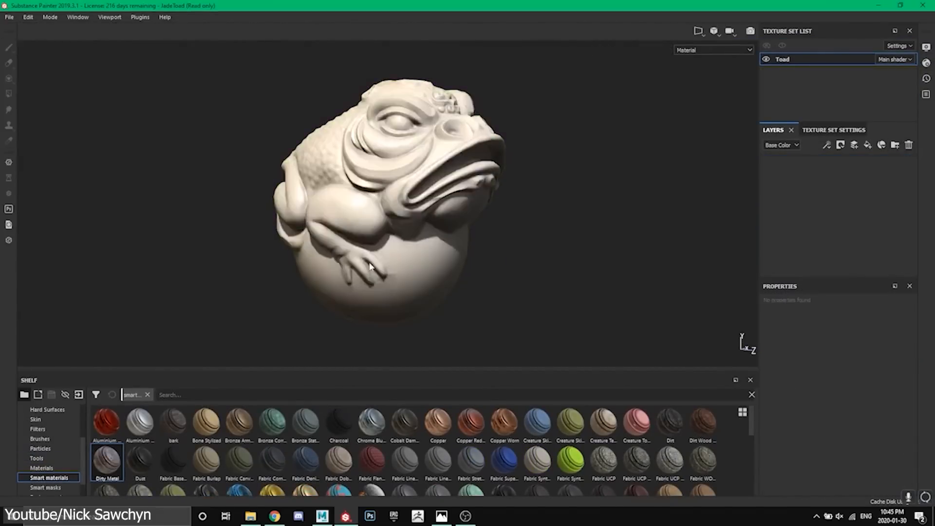
{"action": "left_click_drag", "start_coordinate": [107, 462], "coordinate": [363, 247]}
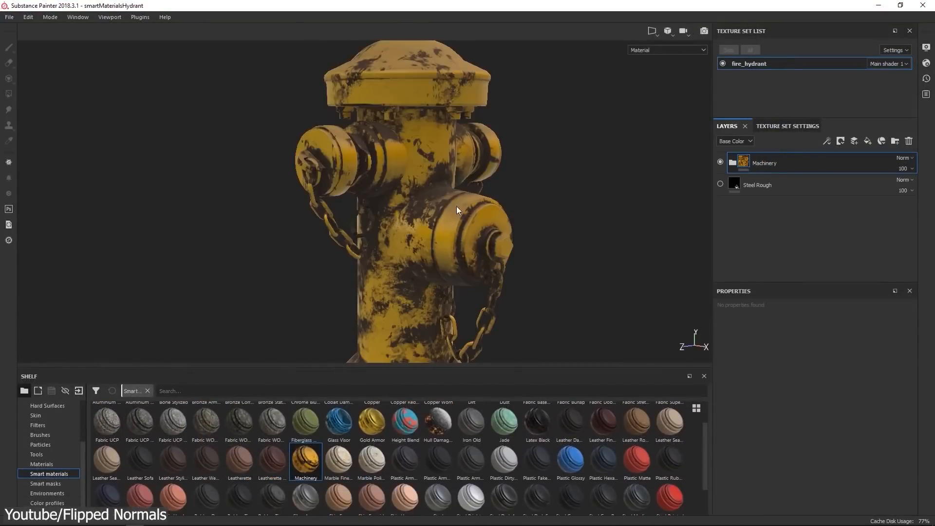
{"action": "left_click_drag", "start_coordinate": [455, 210], "coordinate": [481, 254]}
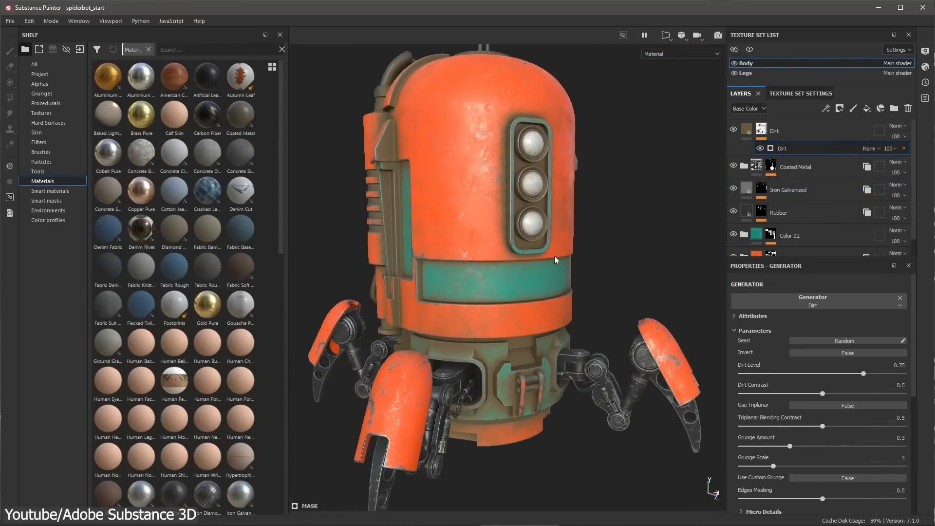
Lower the spiderbot dirt generator's contrast and adjust its grunge amount
{"action": "left_click_drag", "start_coordinate": [554, 259], "coordinate": [513, 147]}
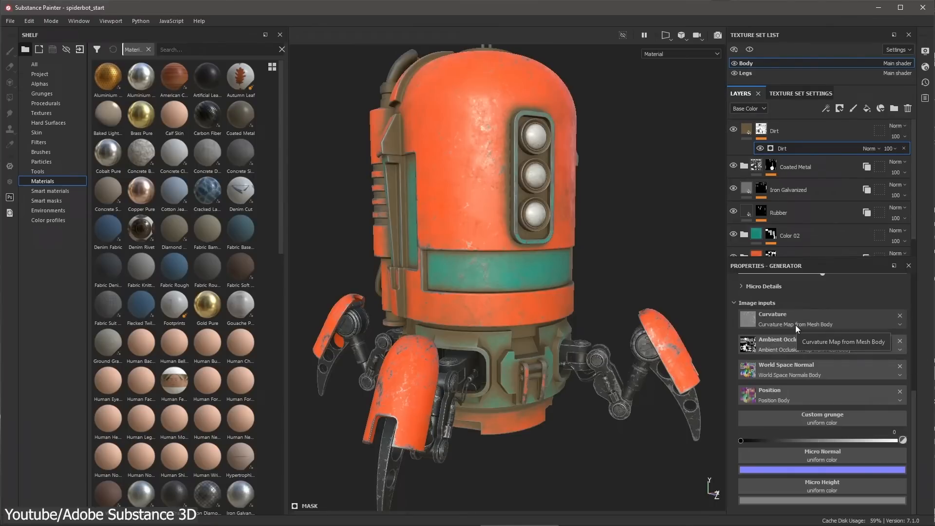
{"action": "mouse_move", "coordinate": [575, 254]}
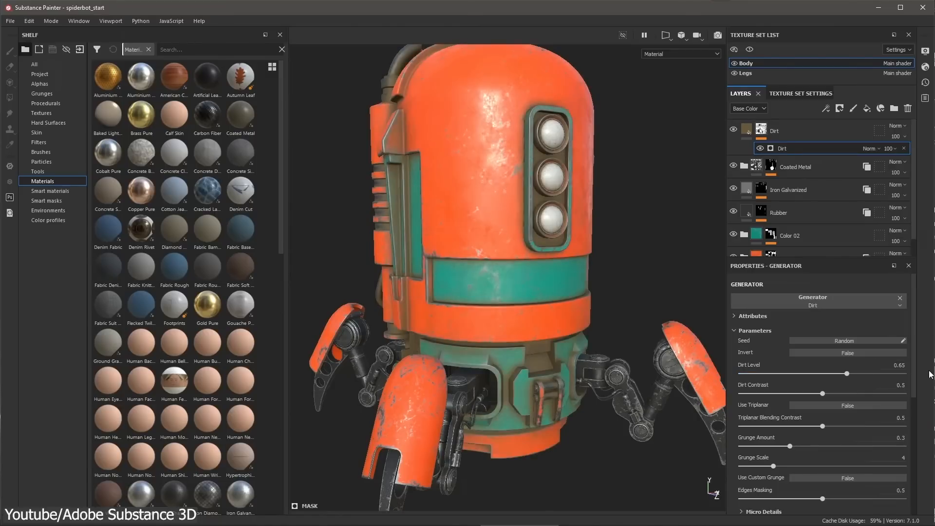
{"action": "left_click_drag", "start_coordinate": [837, 393], "coordinate": [801, 394]}
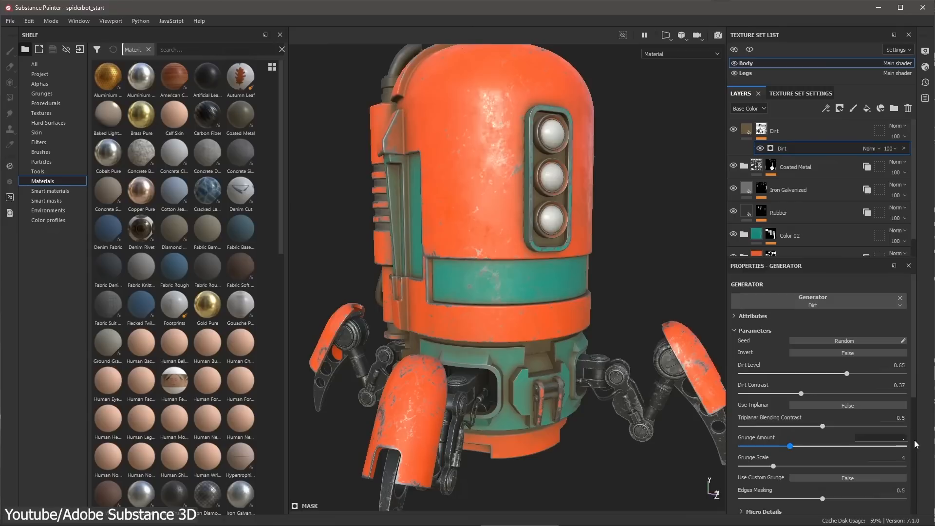
{"action": "left_click_drag", "start_coordinate": [807, 446], "coordinate": [826, 446]}
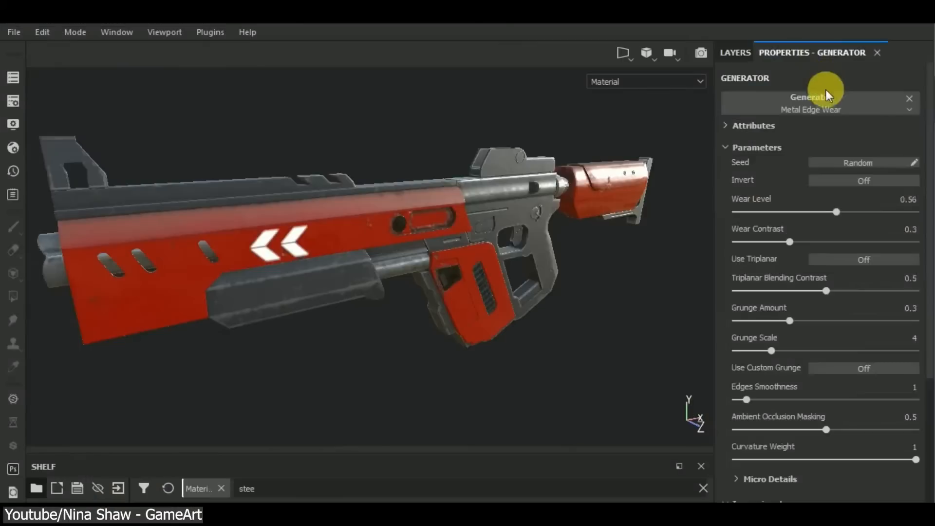
Switch the red gun's mask generator to Mask Editor with Global Balance 0.26 and Global Contrast 0.6
{"action": "left_click", "coordinate": [809, 109]}
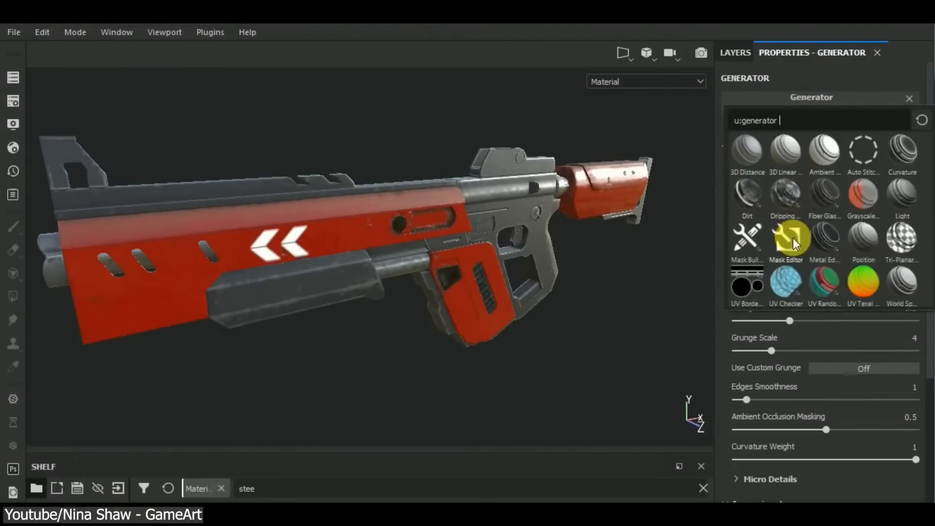
{"action": "mouse_move", "coordinate": [746, 237]}
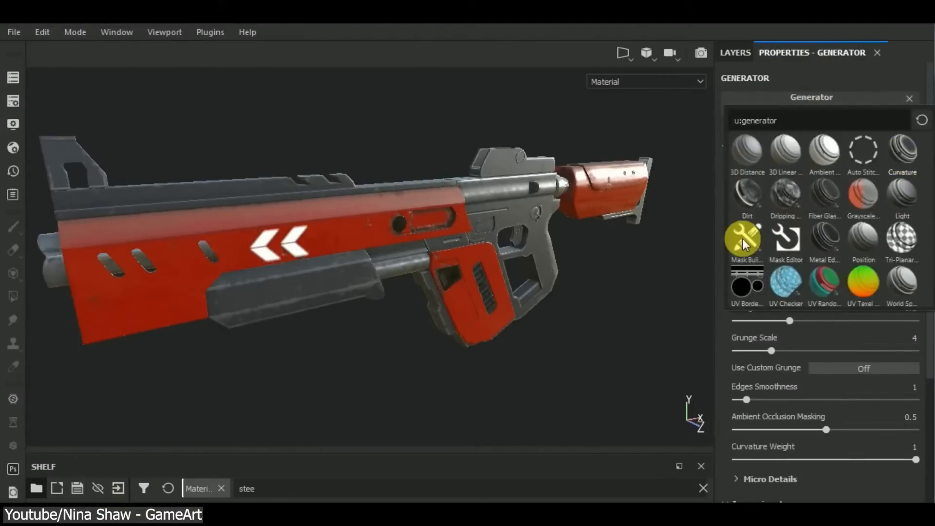
{"action": "left_click", "coordinate": [902, 152]}
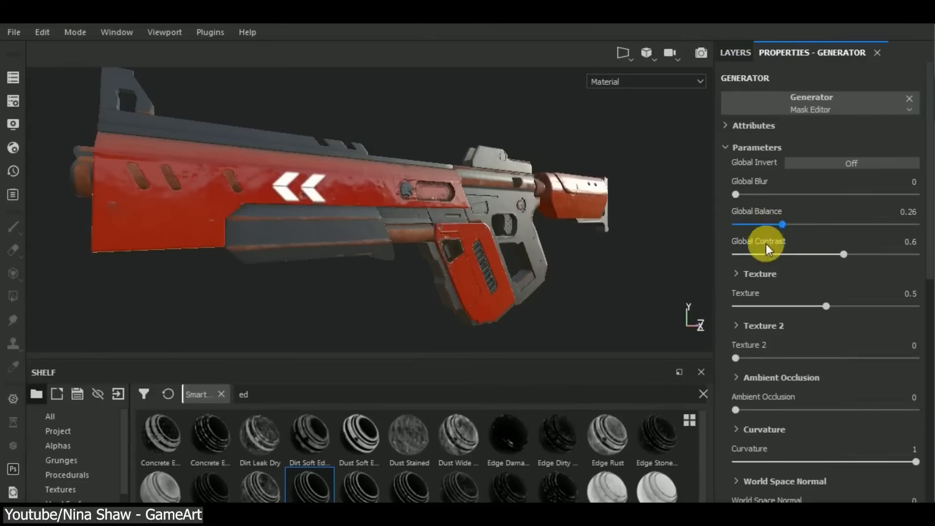
{"action": "left_click_drag", "start_coordinate": [789, 224], "coordinate": [766, 224]}
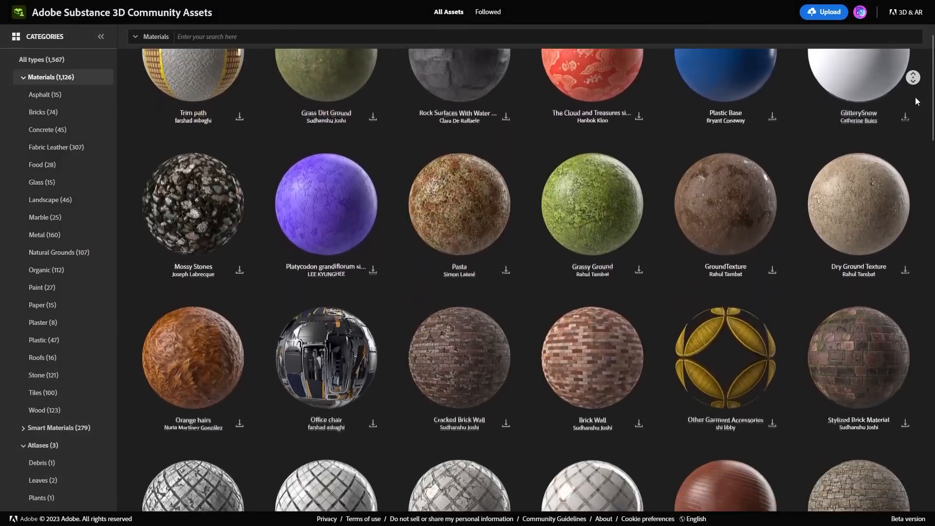
Scroll through the Materials listings, then switch to the Smart Materials catalogue in the sidebar
{"action": "scroll", "scroll_direction": "down", "scroll_amount": 3}
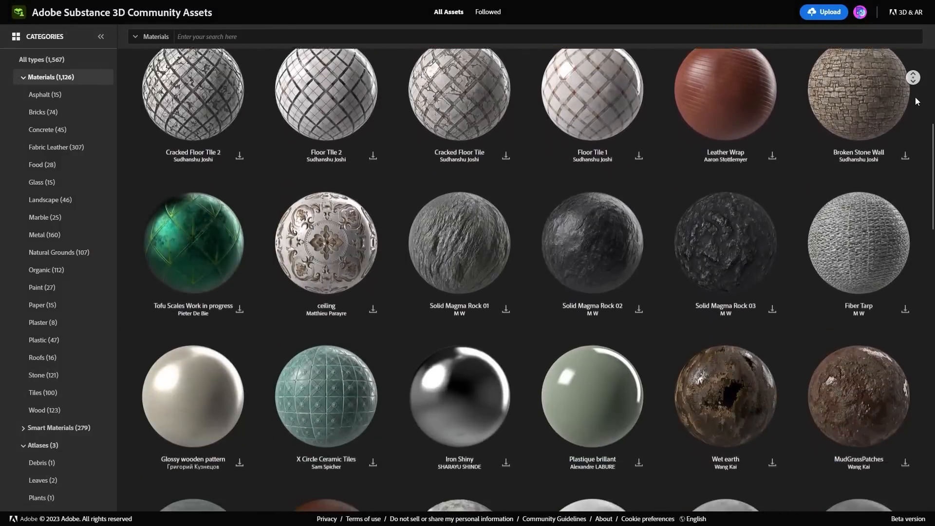
{"action": "scroll", "scroll_direction": "down", "scroll_amount": 3}
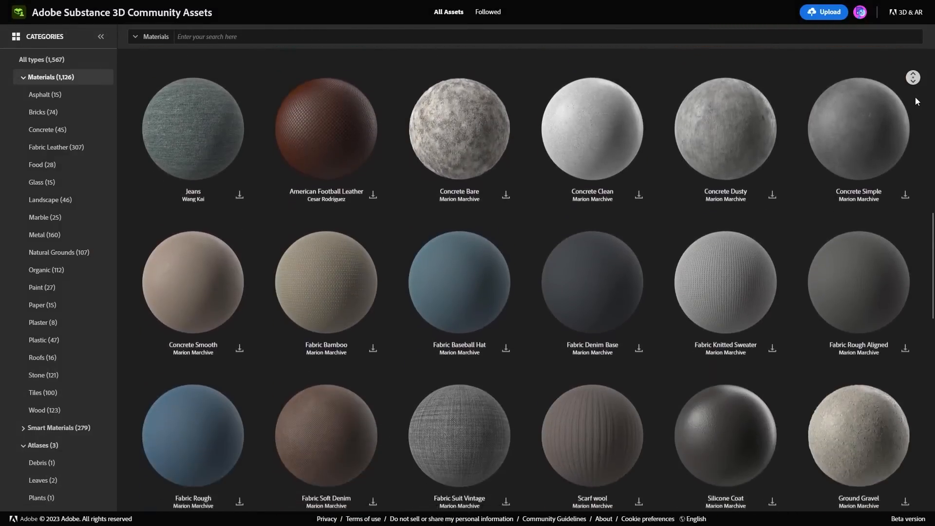
{"action": "scroll", "scroll_direction": "down", "scroll_amount": 3}
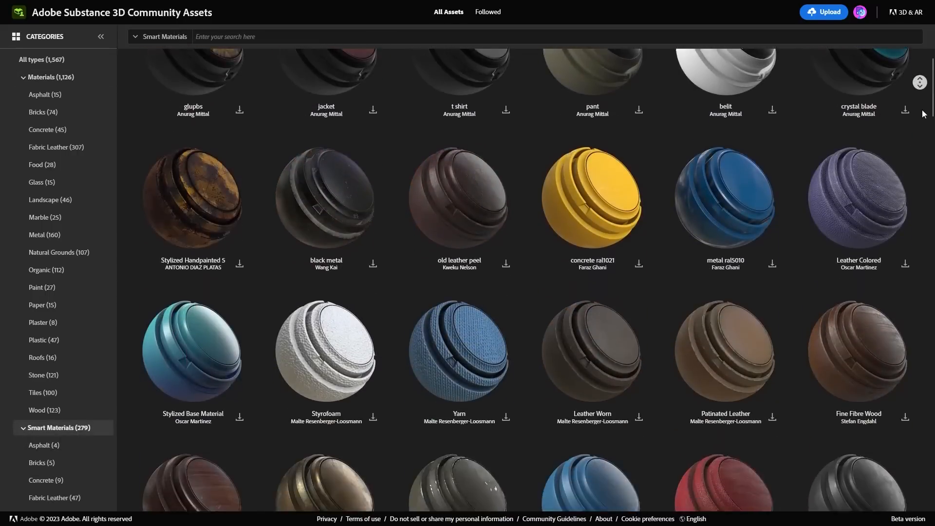
{"action": "scroll", "scroll_direction": "down", "scroll_amount": 3}
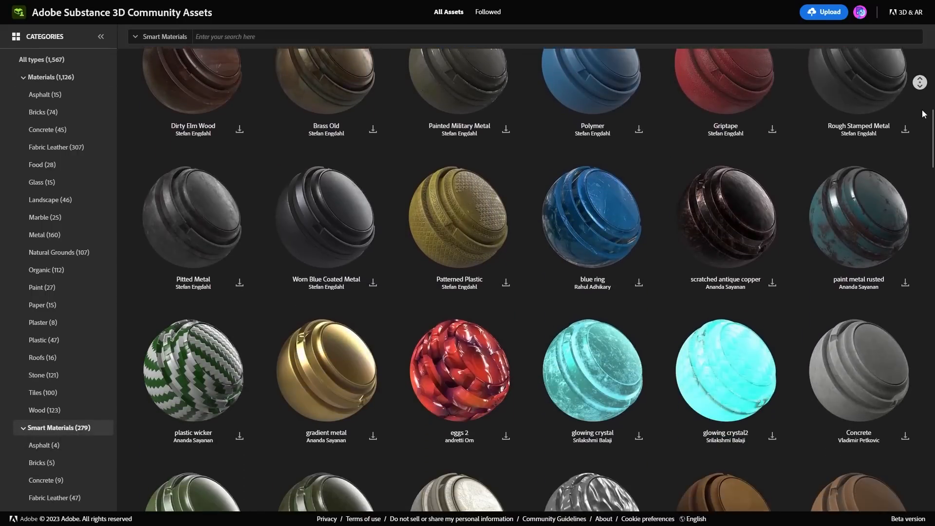
{"action": "scroll", "scroll_direction": "down", "scroll_amount": 3}
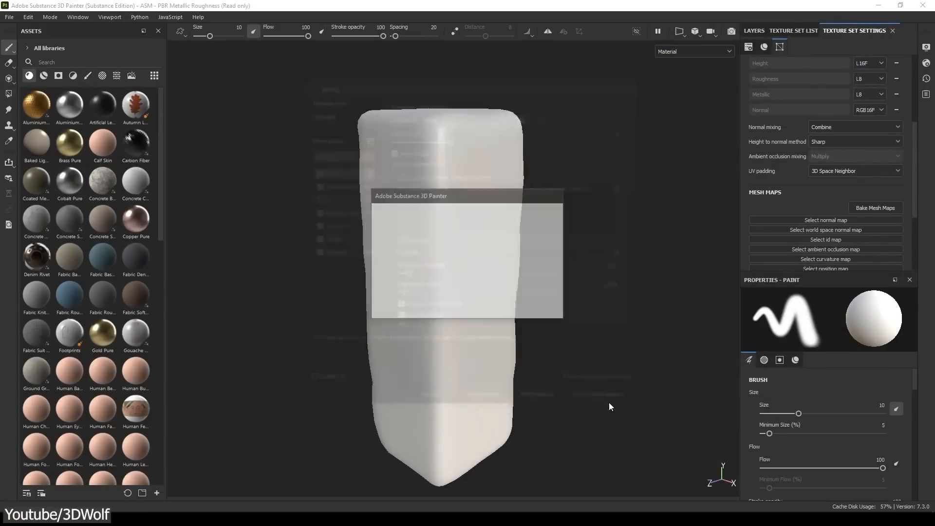
{"action": "left_click", "coordinate": [875, 208]}
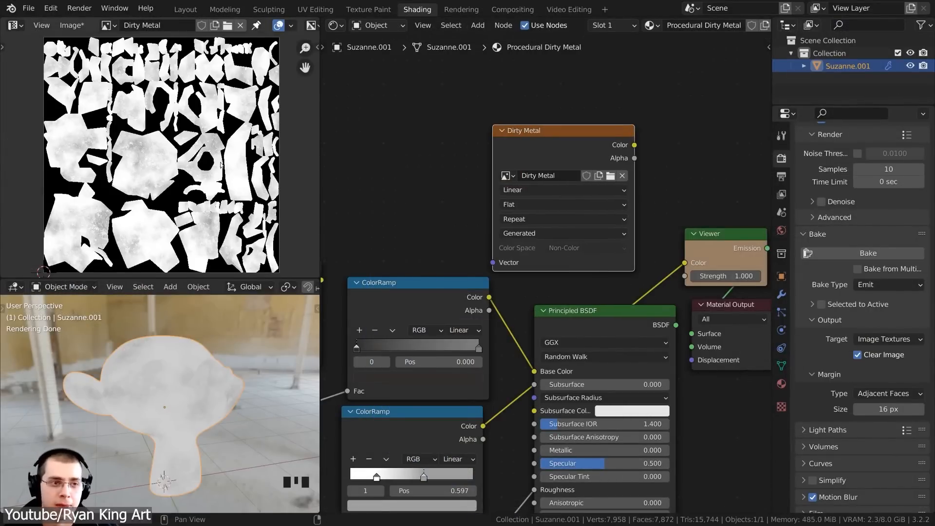
Toggle Suzanne's mode in the Shading workspace ahead of baking Dirty Metal to Emit
{"action": "key", "text": "Tab"}
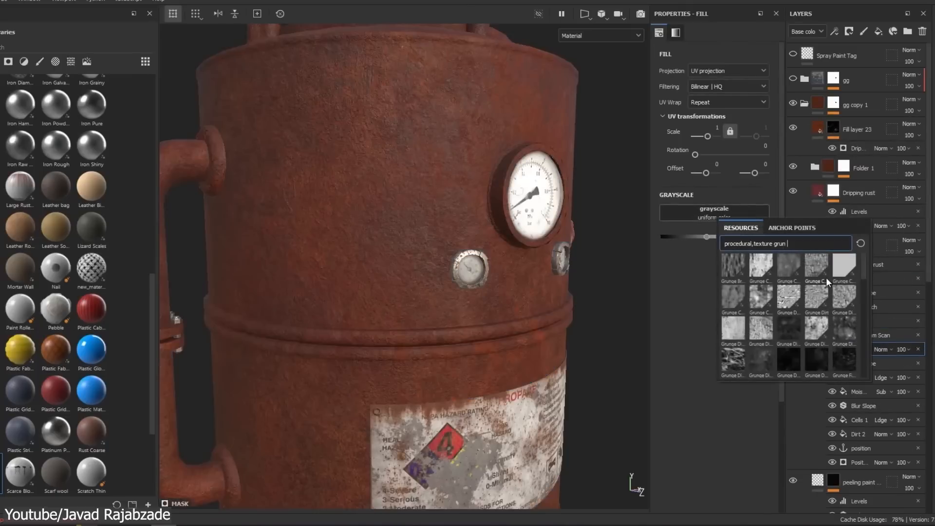
Scroll the grunge texture results for the rusty tank fill layer's grayscale input
{"action": "scroll", "scroll_direction": "down", "scroll_amount": 3}
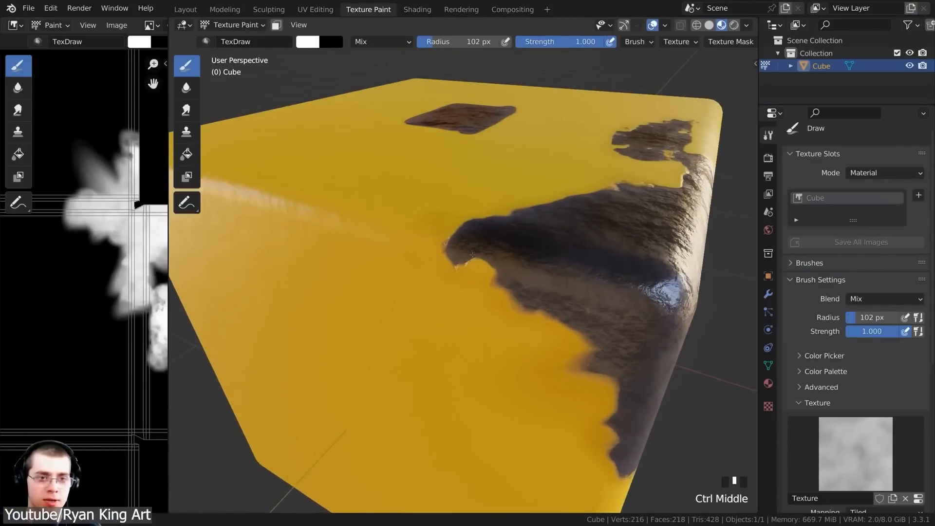
Zoom and orbit to the cube's painted corner and bring up the TexDraw brush blend modes
{"action": "left_click_drag", "start_coordinate": [471, 250], "coordinate": [447, 256]}
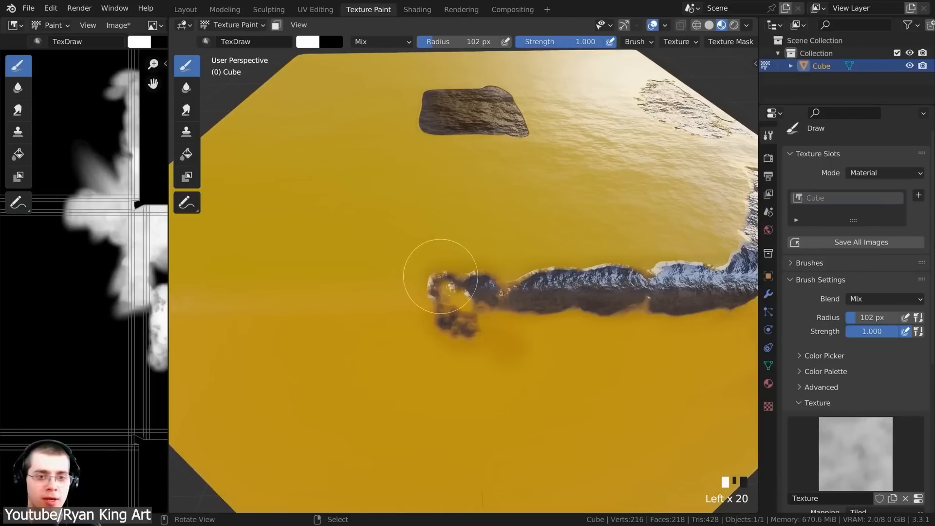
{"action": "left_click_drag", "start_coordinate": [441, 274], "coordinate": [381, 272]}
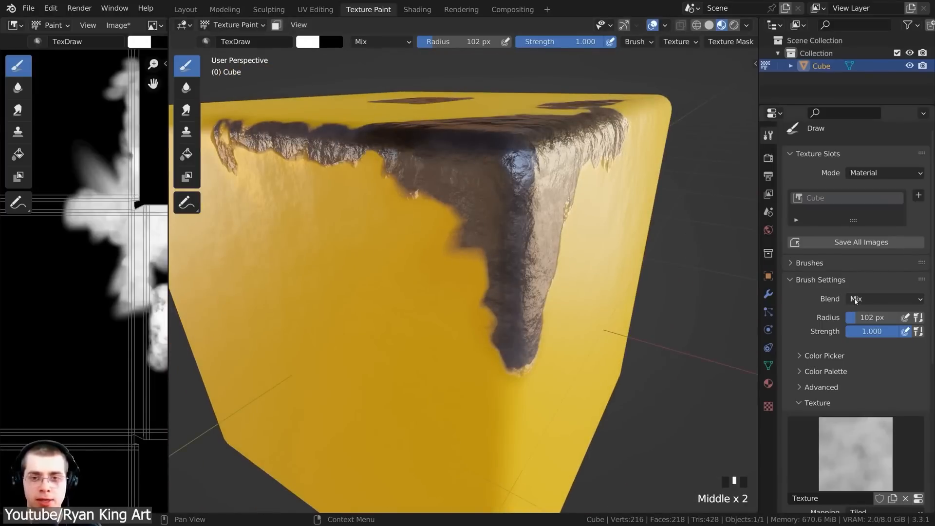
{"action": "left_click", "coordinate": [417, 9]}
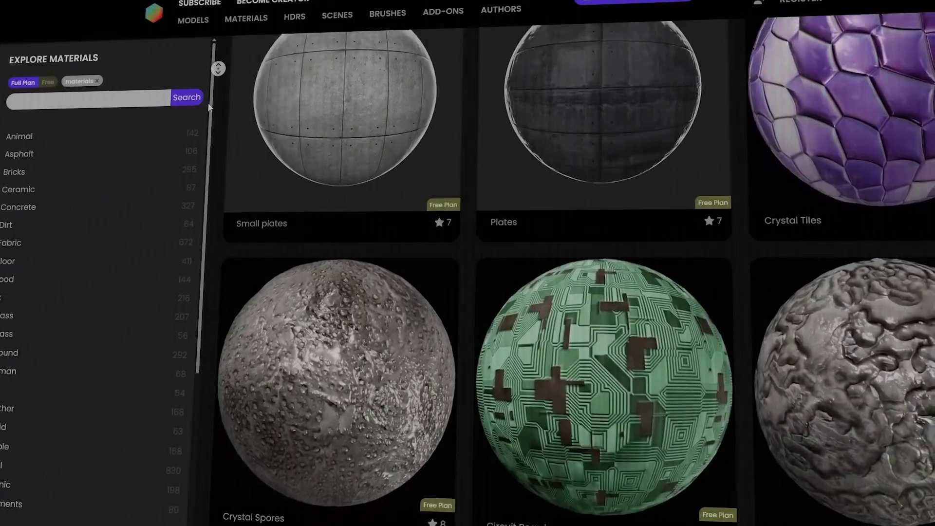
Scroll BlenderKit's materials page and the Blender Market add-ons grid
{"action": "scroll", "scroll_direction": "down", "scroll_amount": 3}
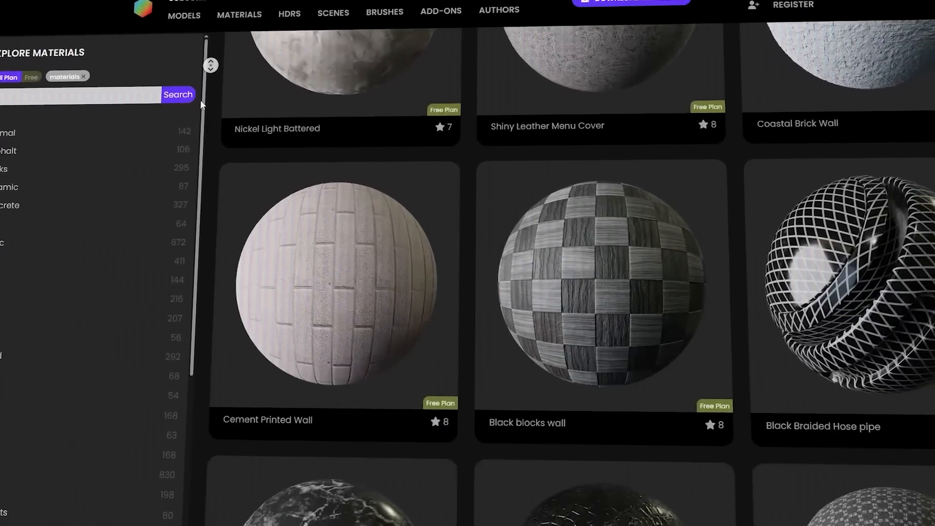
{"action": "scroll", "scroll_direction": "down", "scroll_amount": 3}
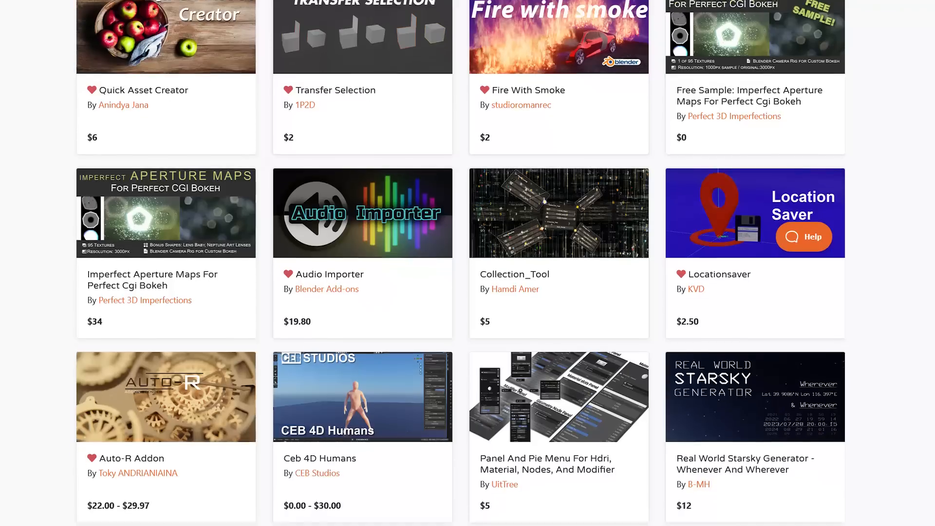
{"action": "scroll", "scroll_direction": "down", "scroll_amount": 3}
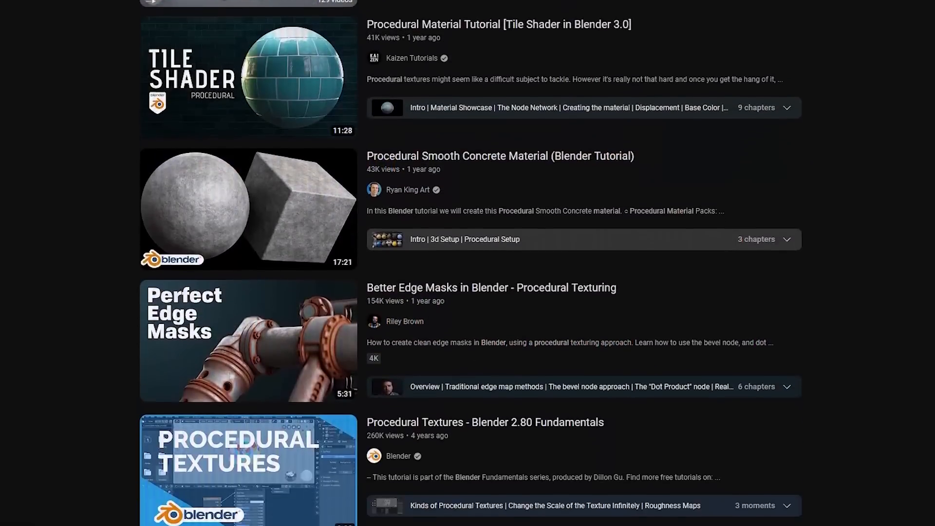
Scroll the Blender procedural tutorial results and the 'substance painter' search results
{"action": "scroll", "scroll_direction": "down", "scroll_amount": 3}
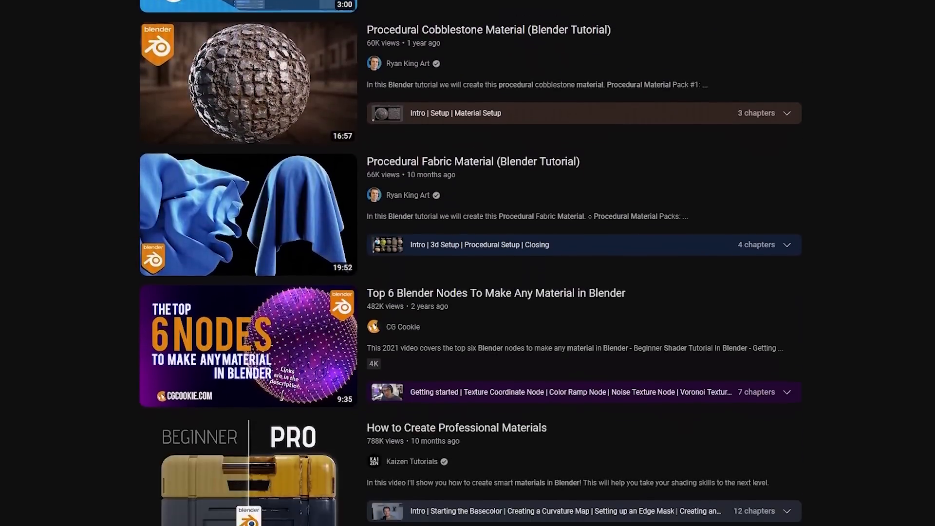
{"action": "scroll", "scroll_direction": "down", "scroll_amount": 3}
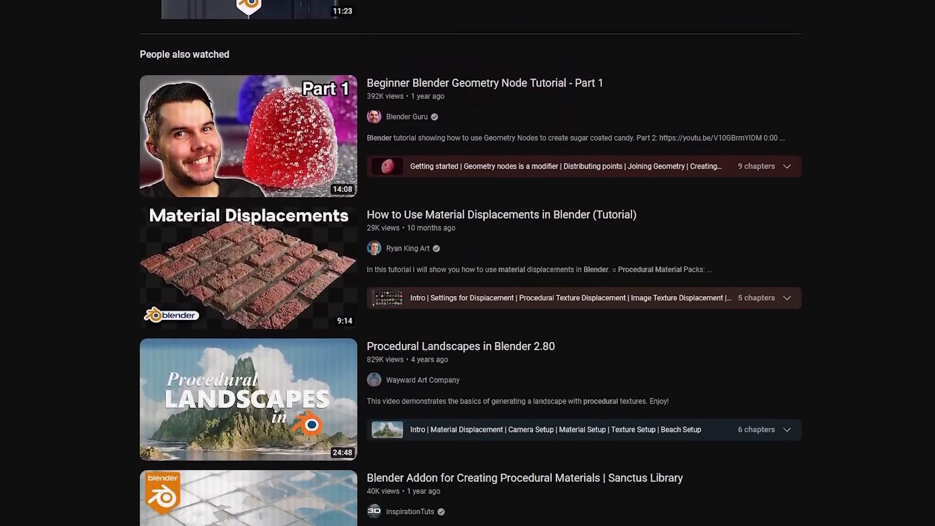
{"action": "scroll", "scroll_direction": "down", "scroll_amount": 3}
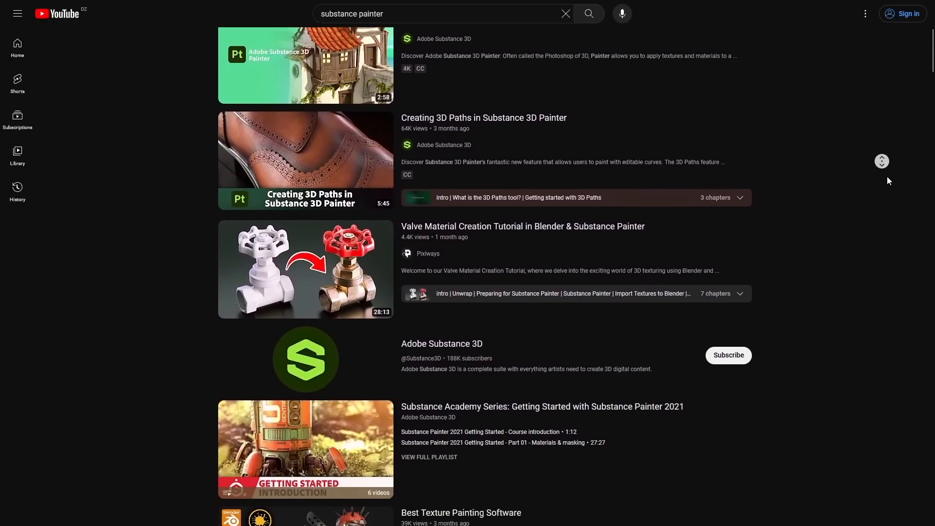
{"action": "scroll", "scroll_direction": "down", "scroll_amount": 3}
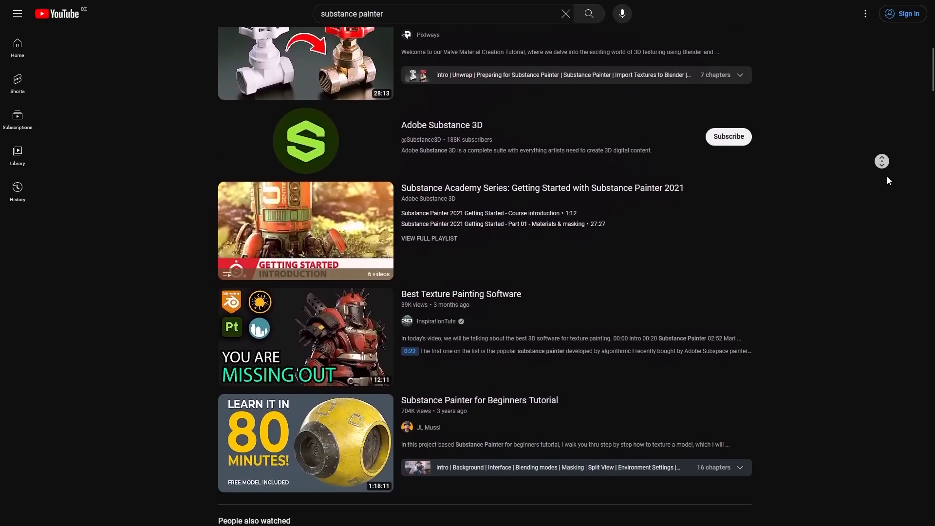